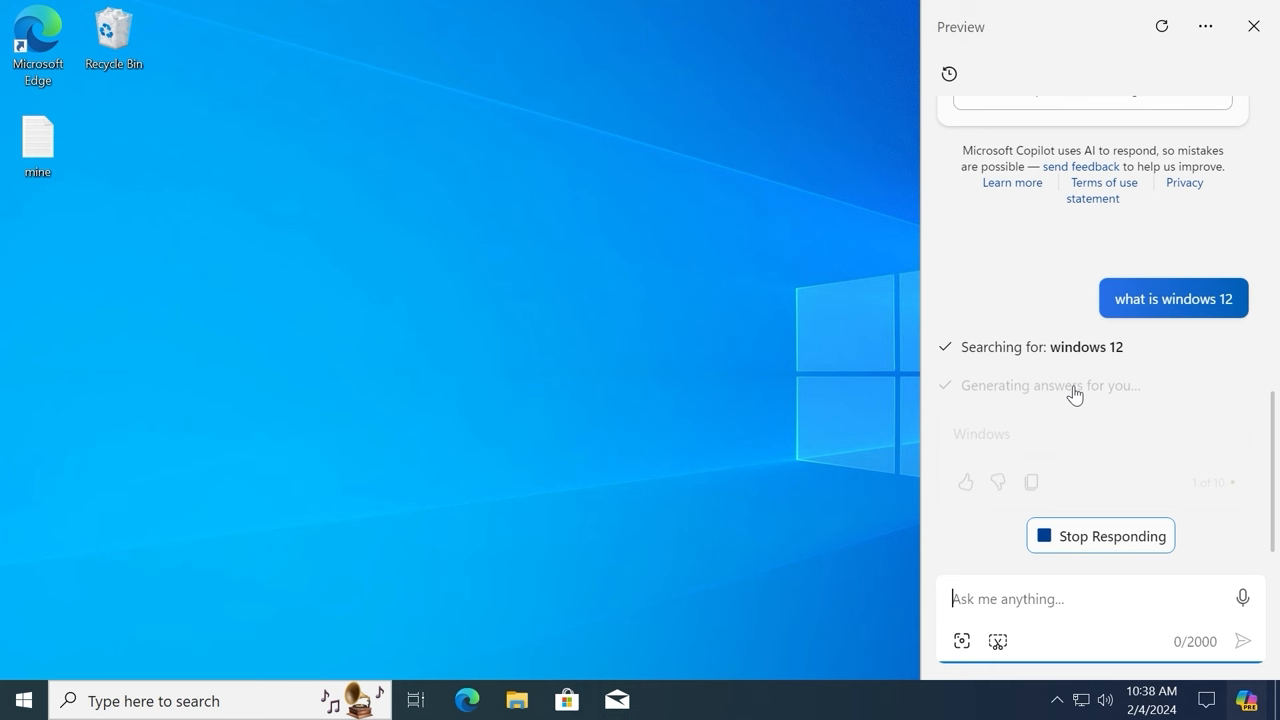
Close the Copilot preview panel to leave the plain desktop showing.
left_click(1252, 26)
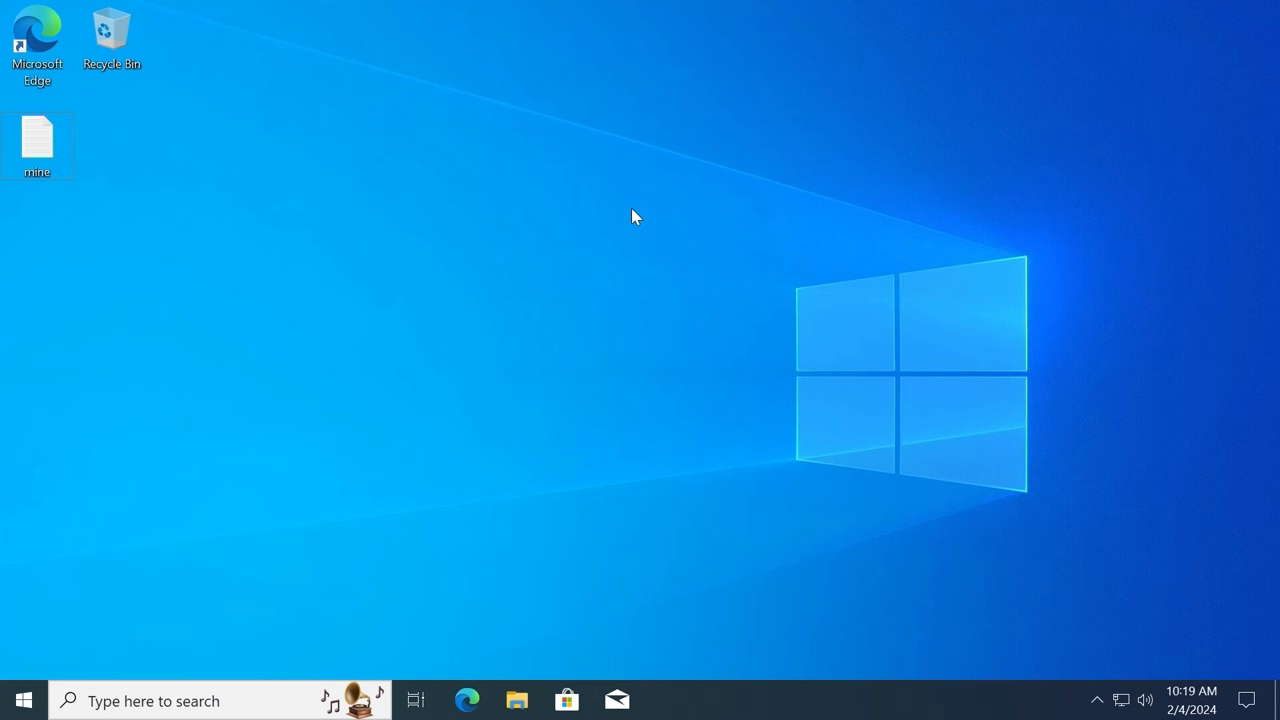
mouse_move(852, 500)
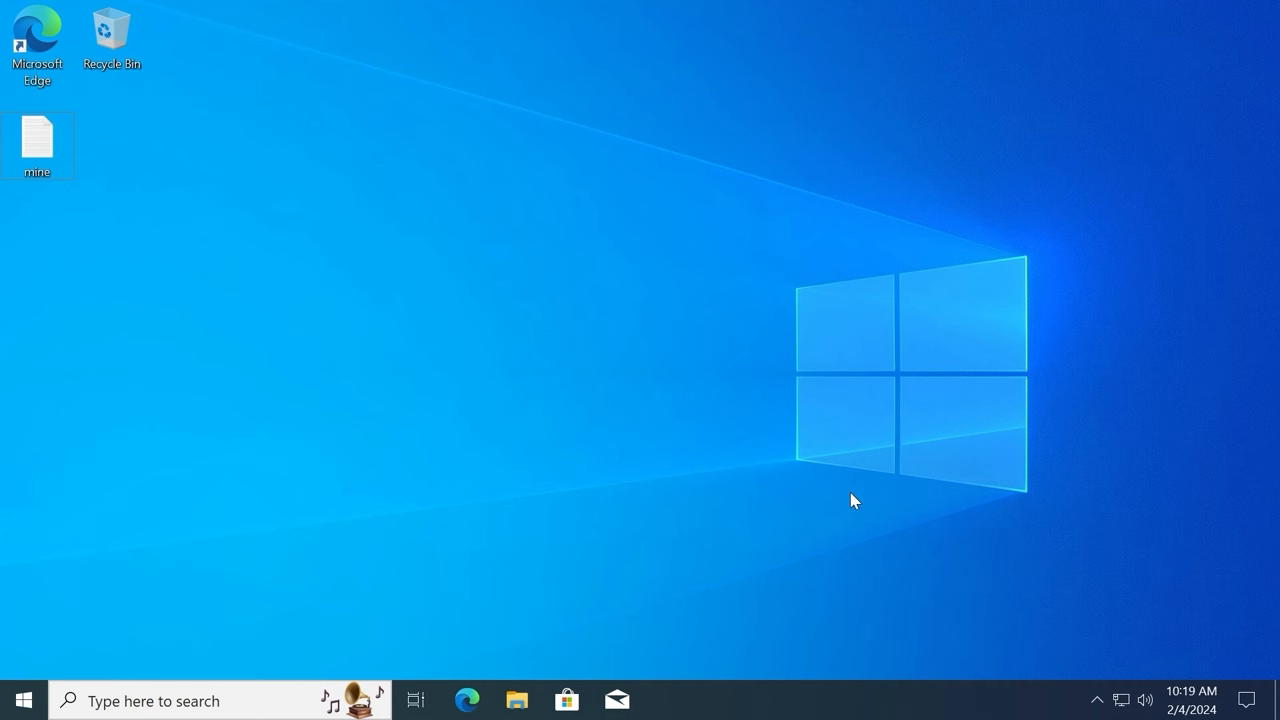
Open System from the Win+X menu to show the About page with Windows 10 Pro 22H2.
right_click(22, 700)
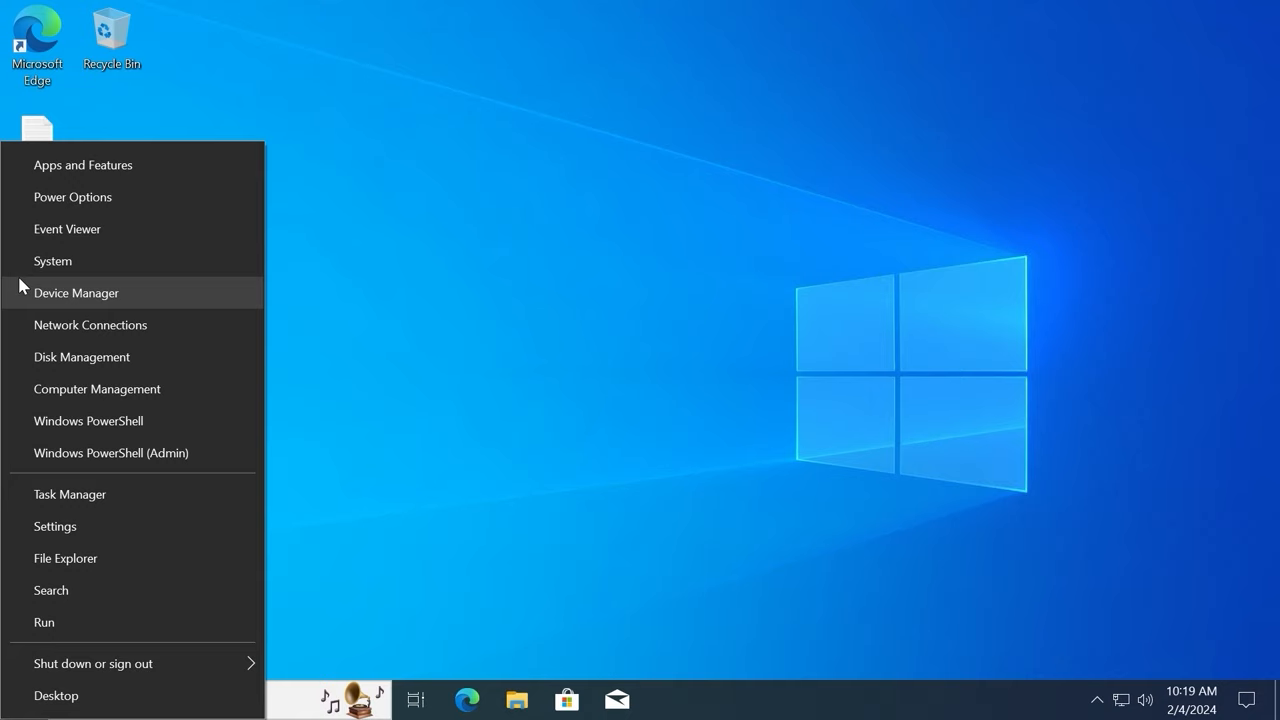
left_click(52, 260)
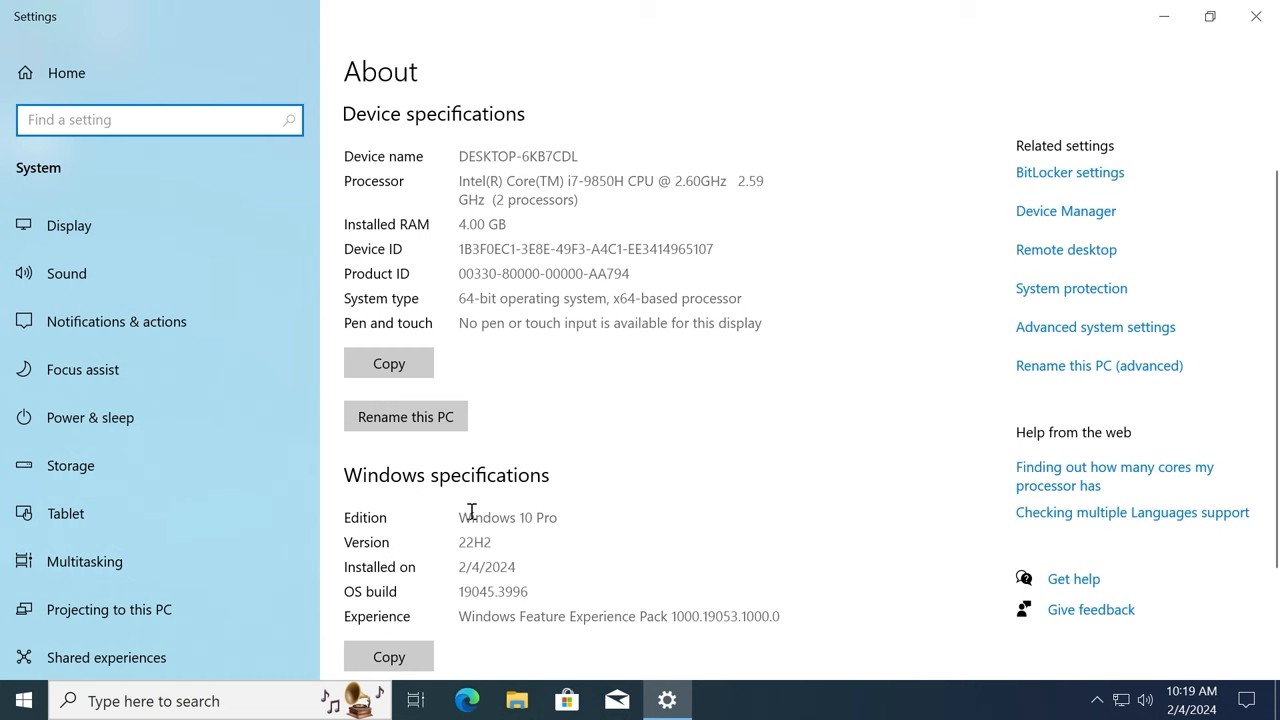
Run Check for updates under Update & Security, confirm the PC is up to date, and close Settings.
left_click(1256, 16)
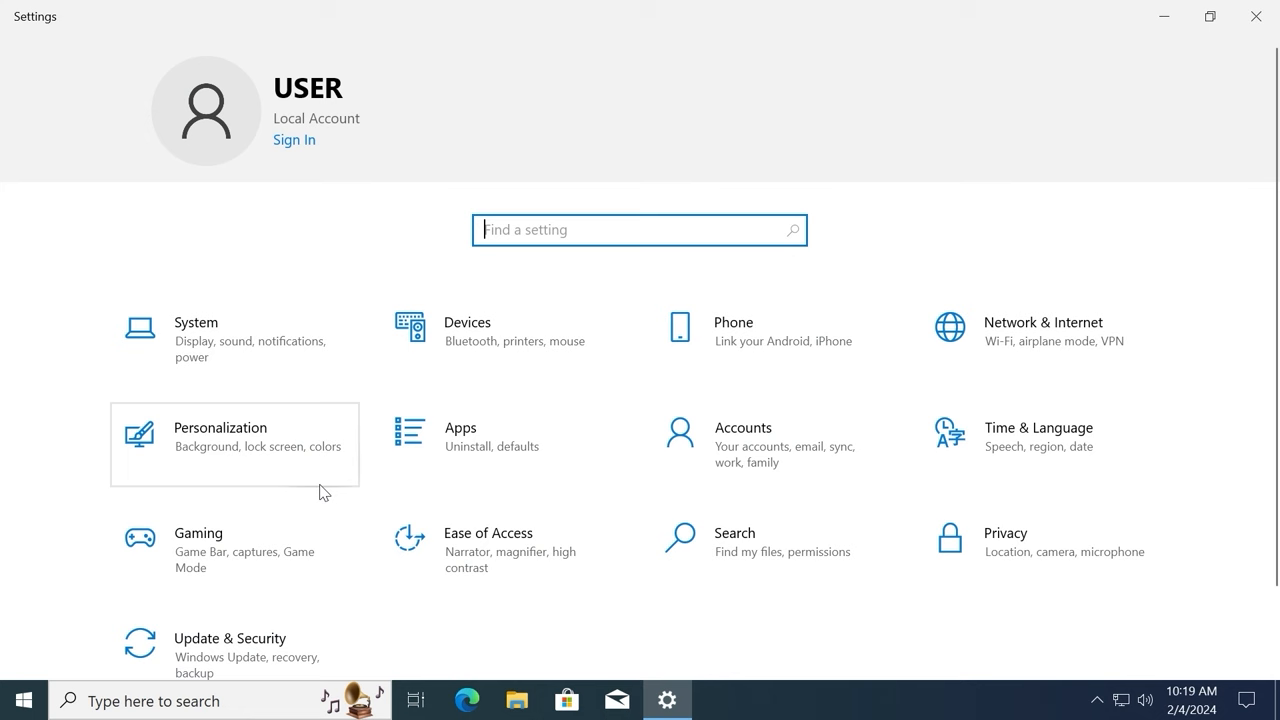
left_click(228, 644)
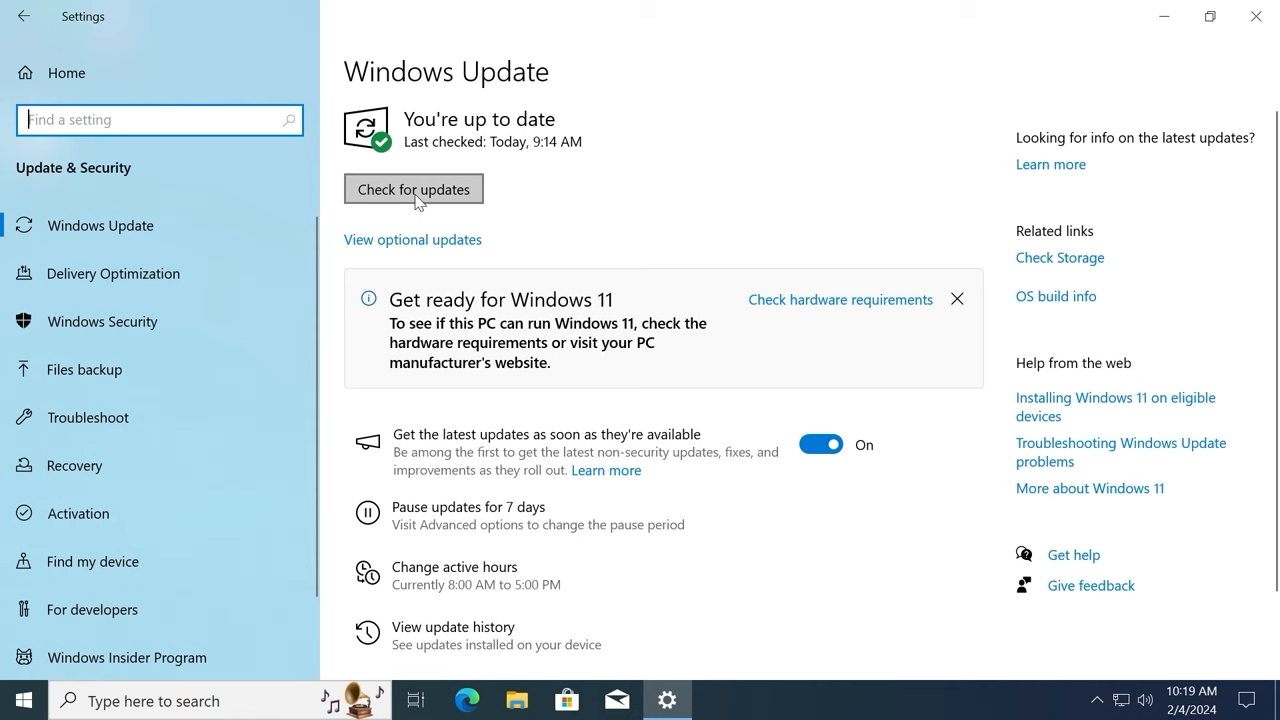
left_click(412, 188)
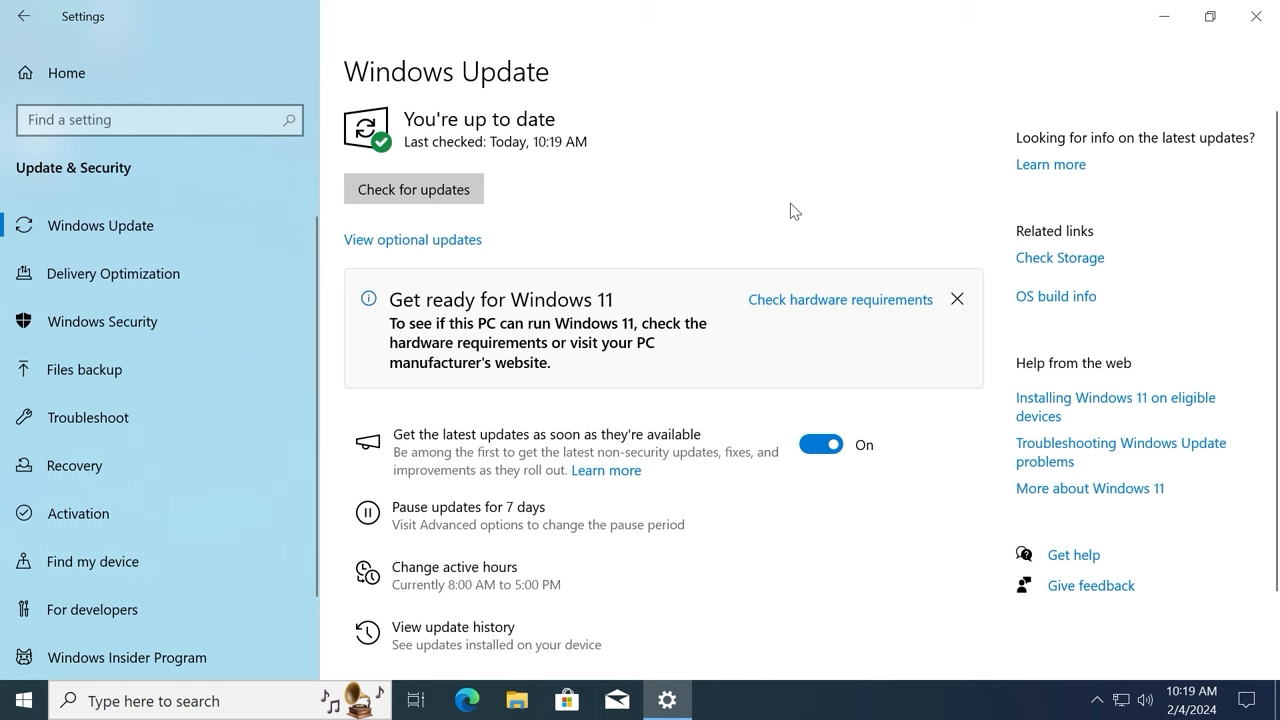
left_click(1256, 16)
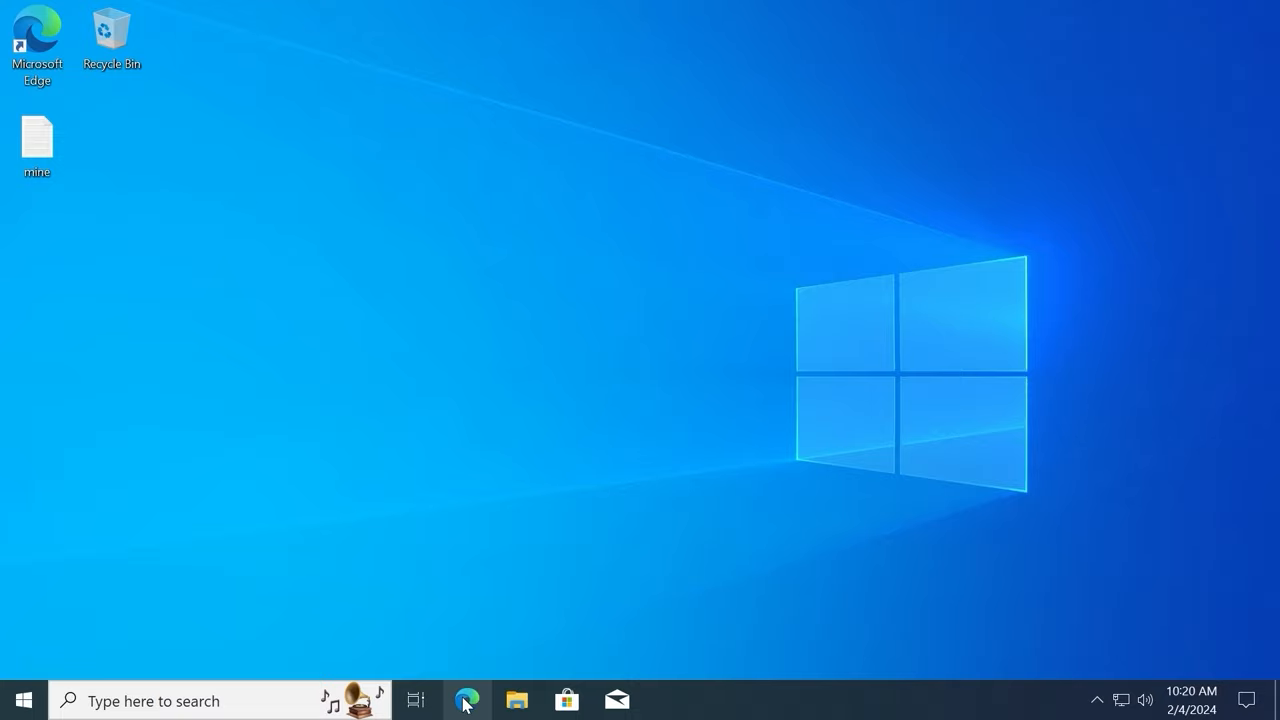
Launch Edge and go to the About Microsoft Edge page in its settings.
left_click(466, 700)
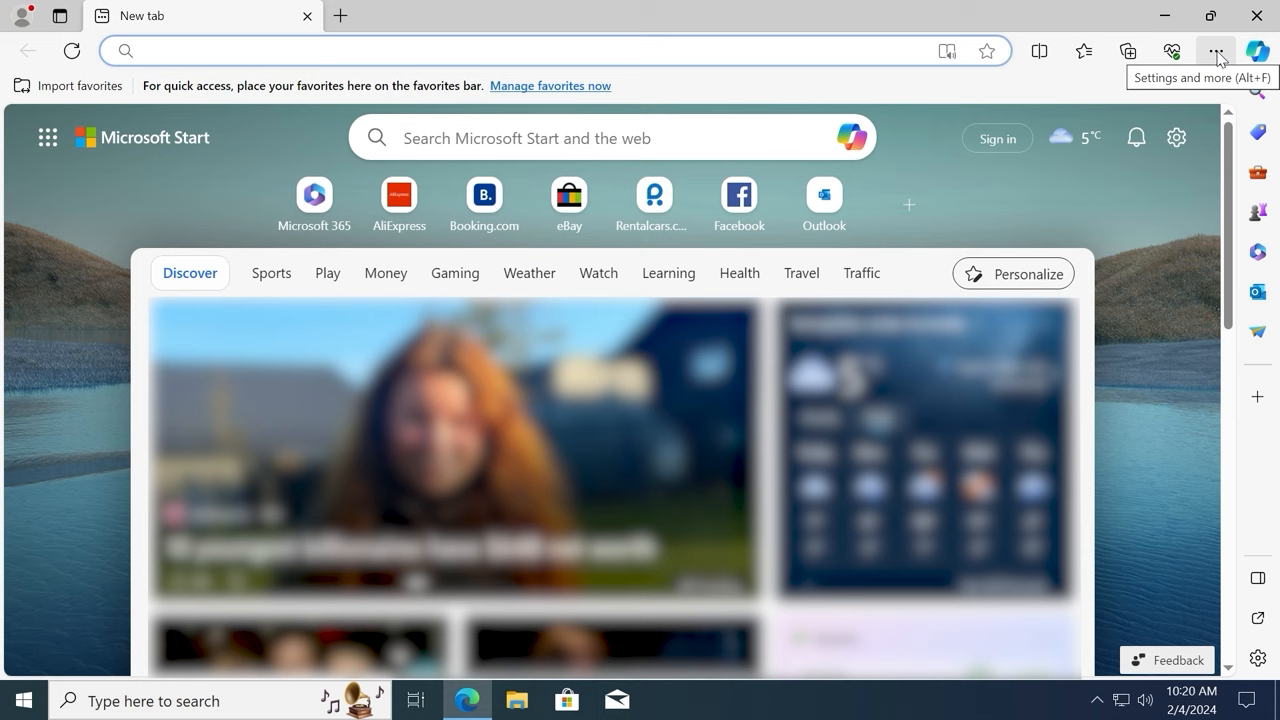
left_click(1216, 52)
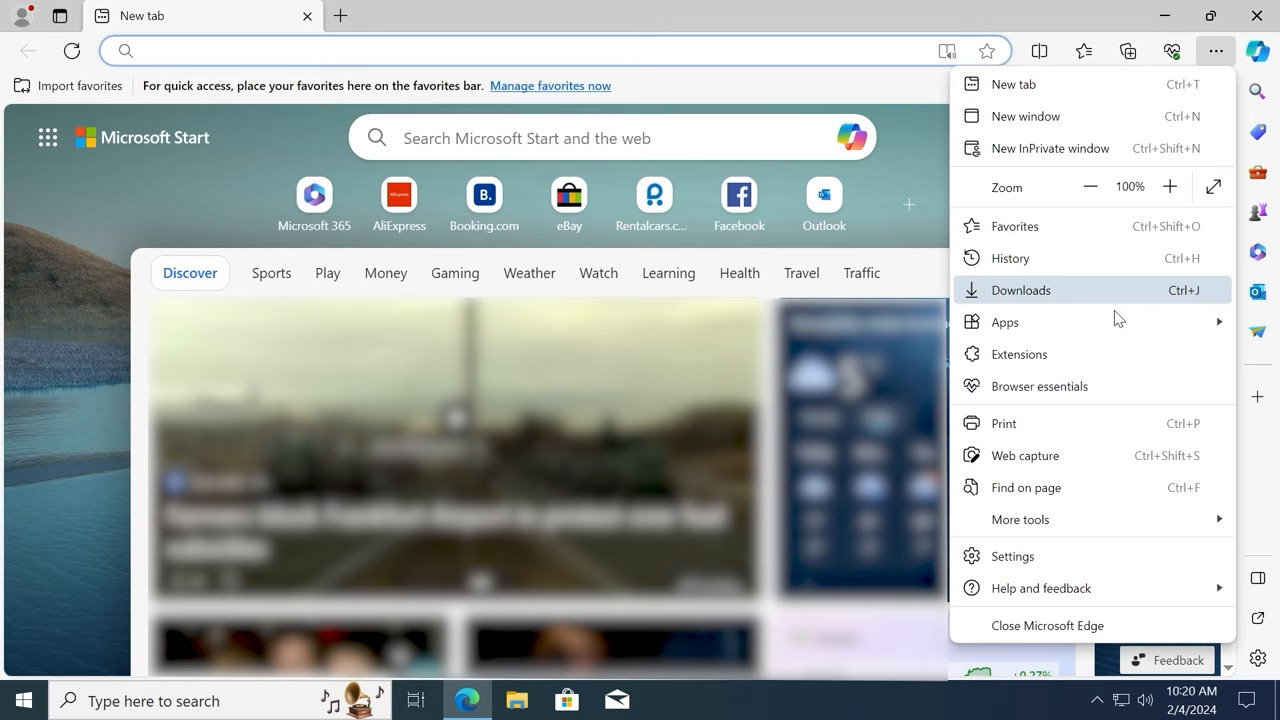
left_click(1012, 556)
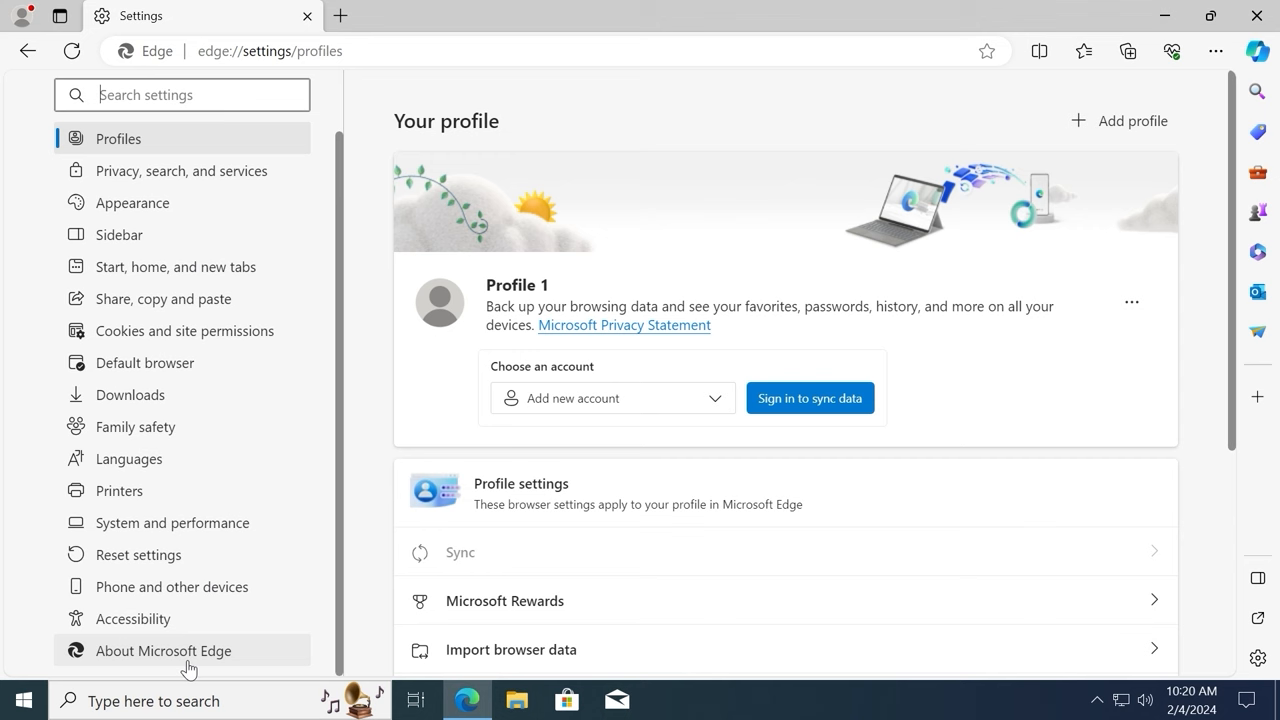
left_click(164, 650)
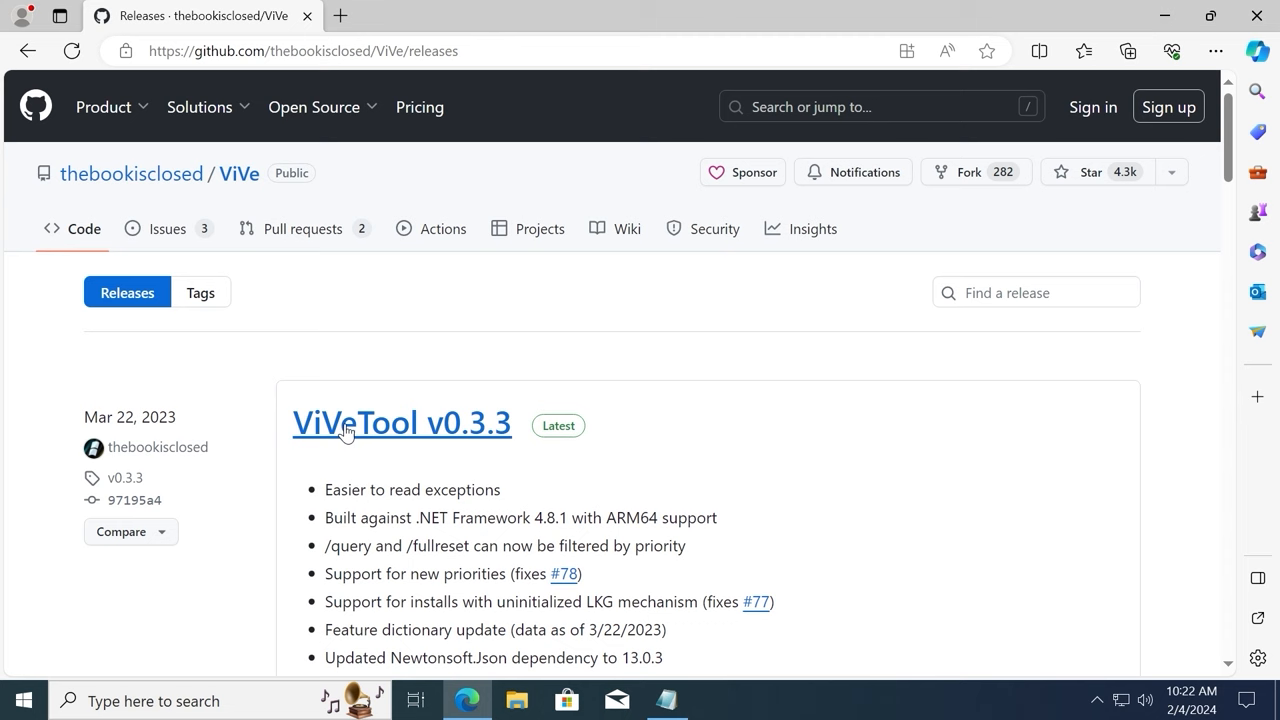
Download ViVeTool-v0.3.3.zip from the GitHub Assets and show it in the Downloads folder.
scroll("down", 3)
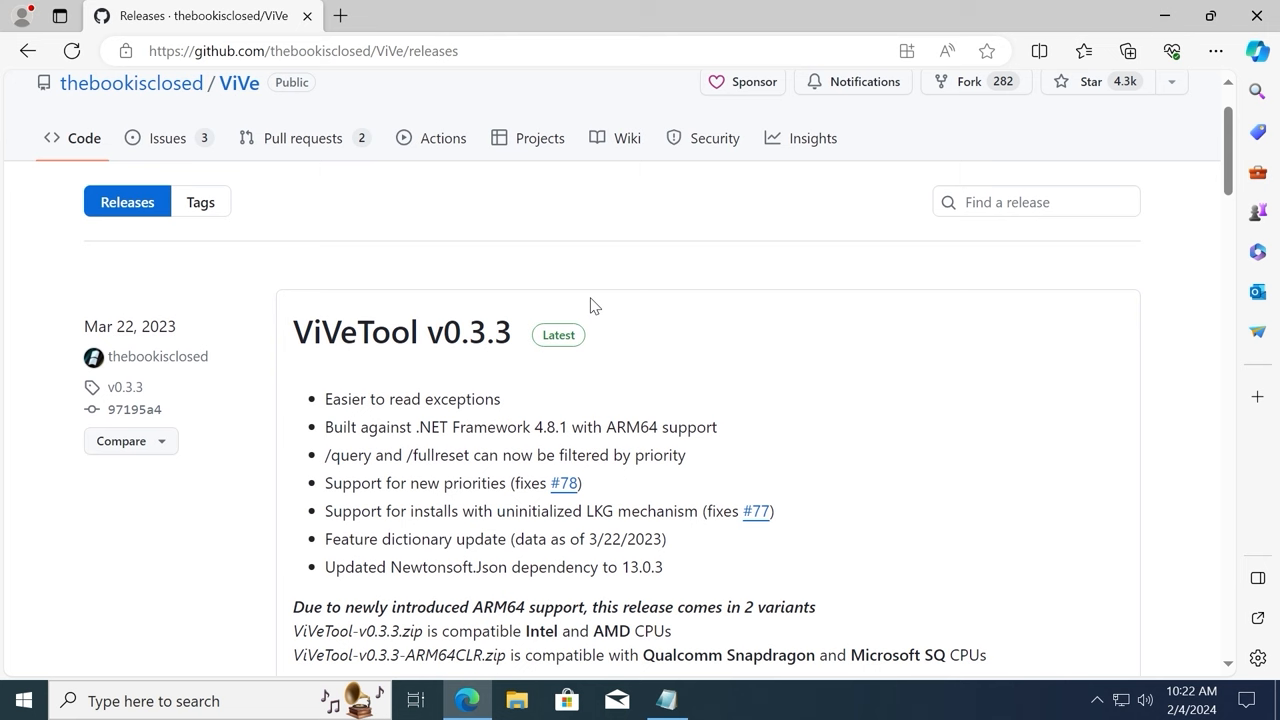
mouse_move(960, 616)
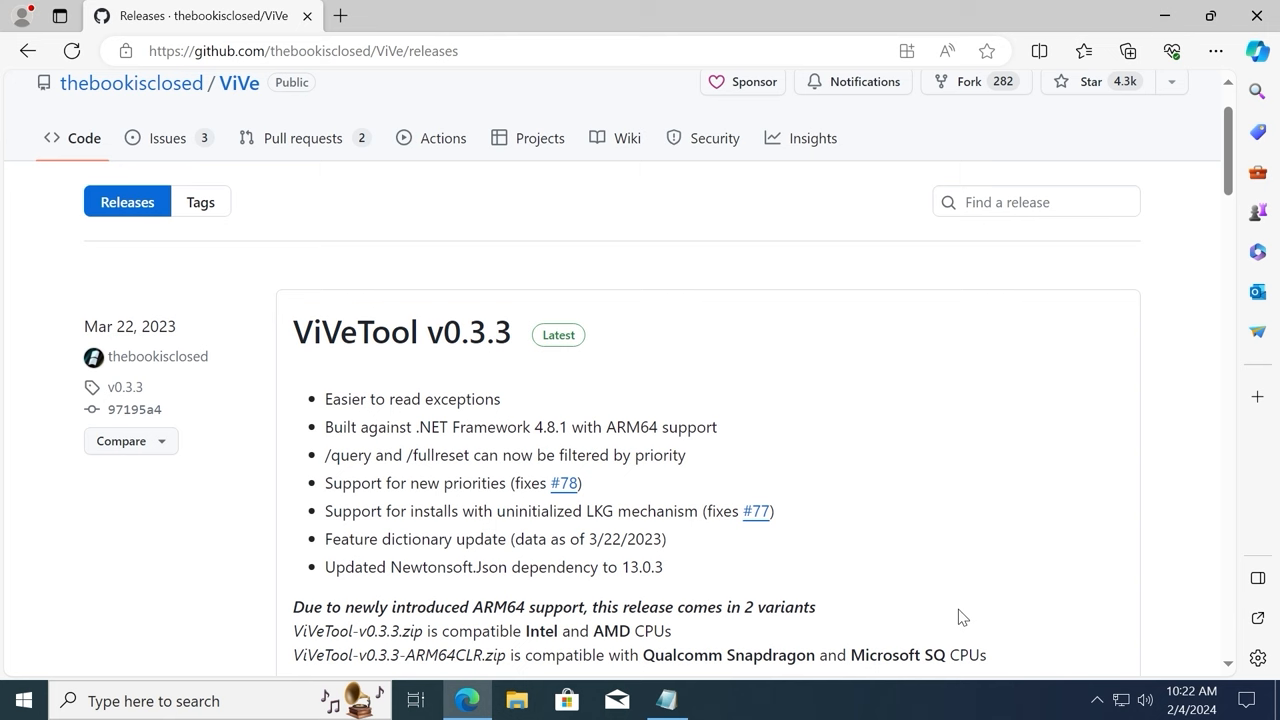
scroll("down", 3)
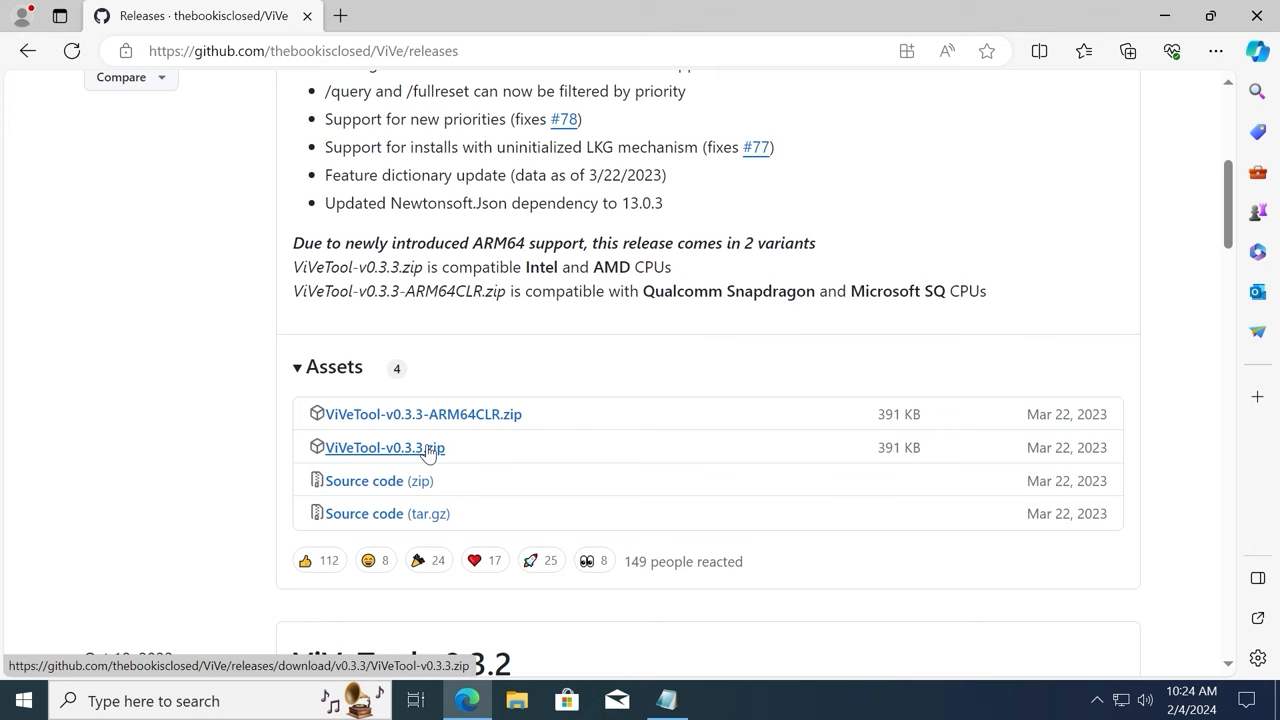
left_click(1128, 52)
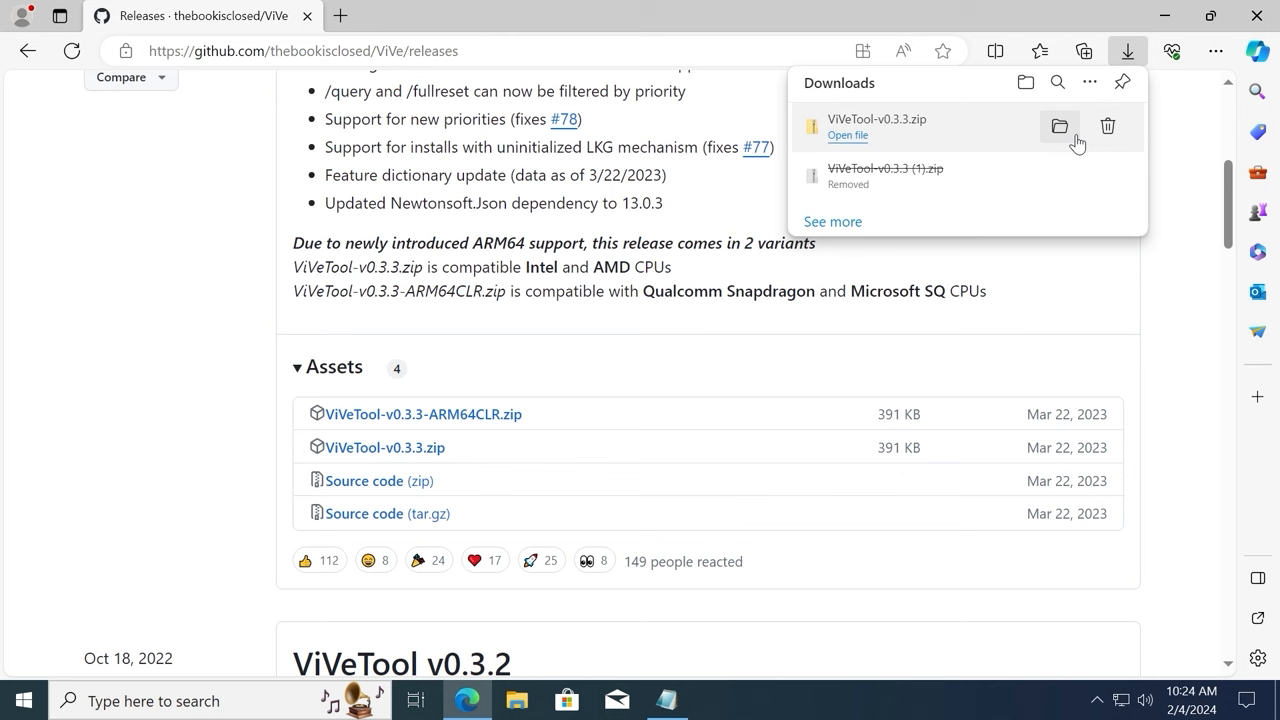
left_click(1058, 126)
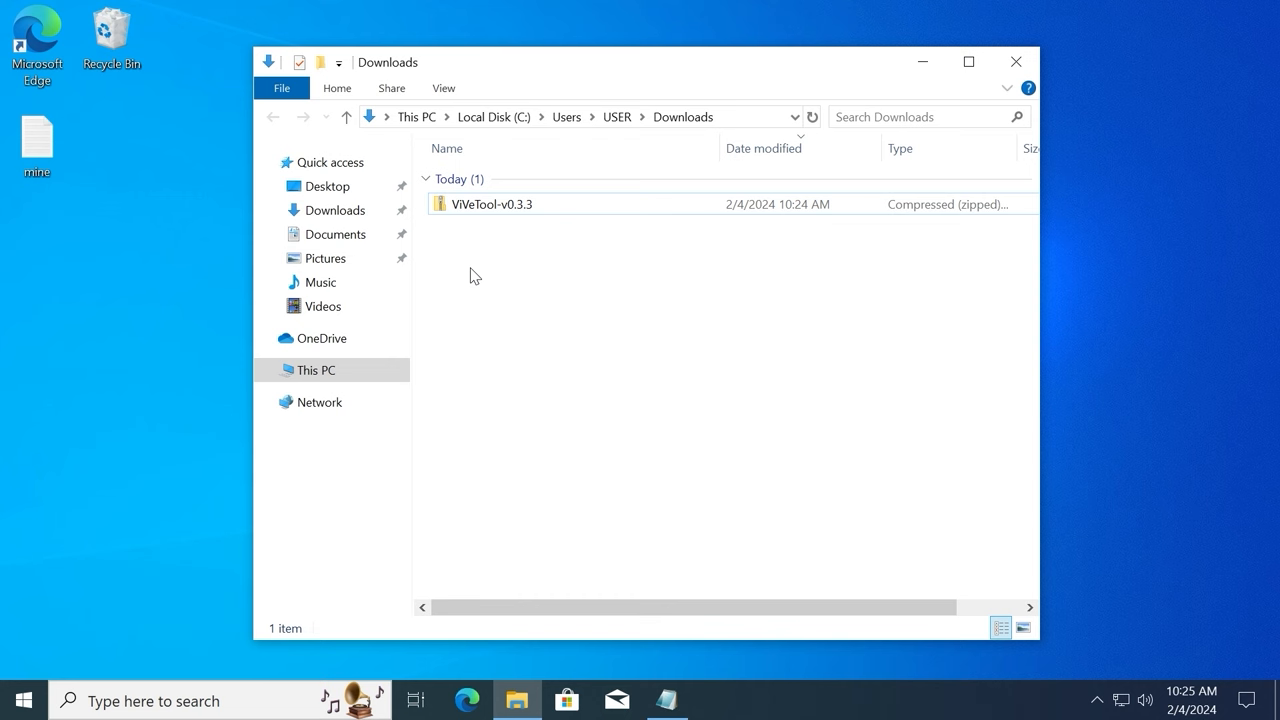
Extract ViVeTool-v0.3.3.zip into its own folder and open the ViVeTool-v0.3.3 folder.
right_click(492, 204)
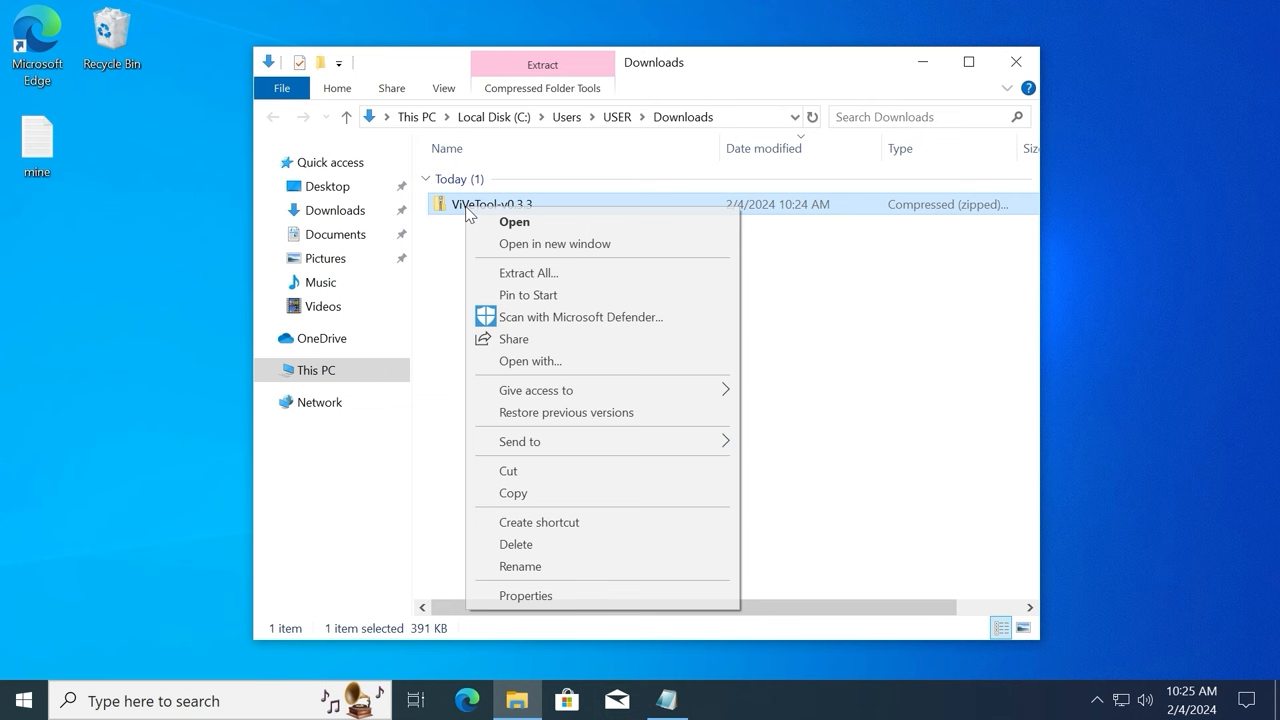
left_click(528, 272)
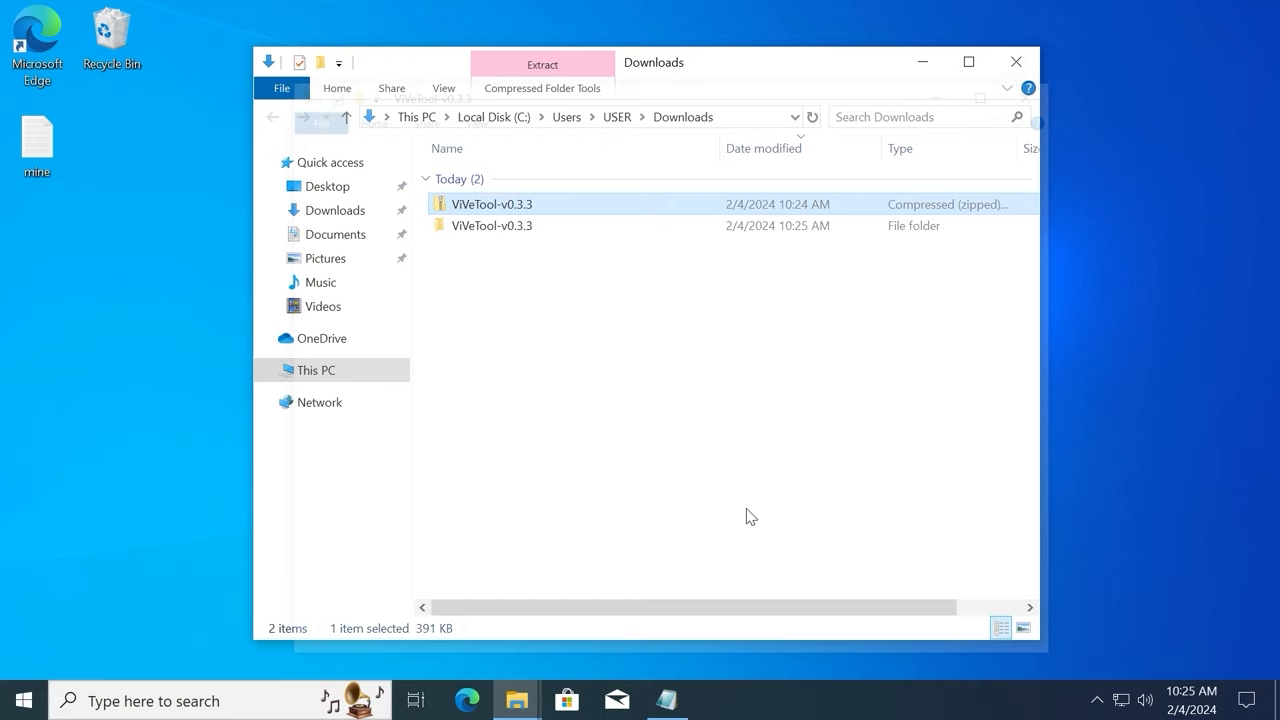
double_click(492, 224)
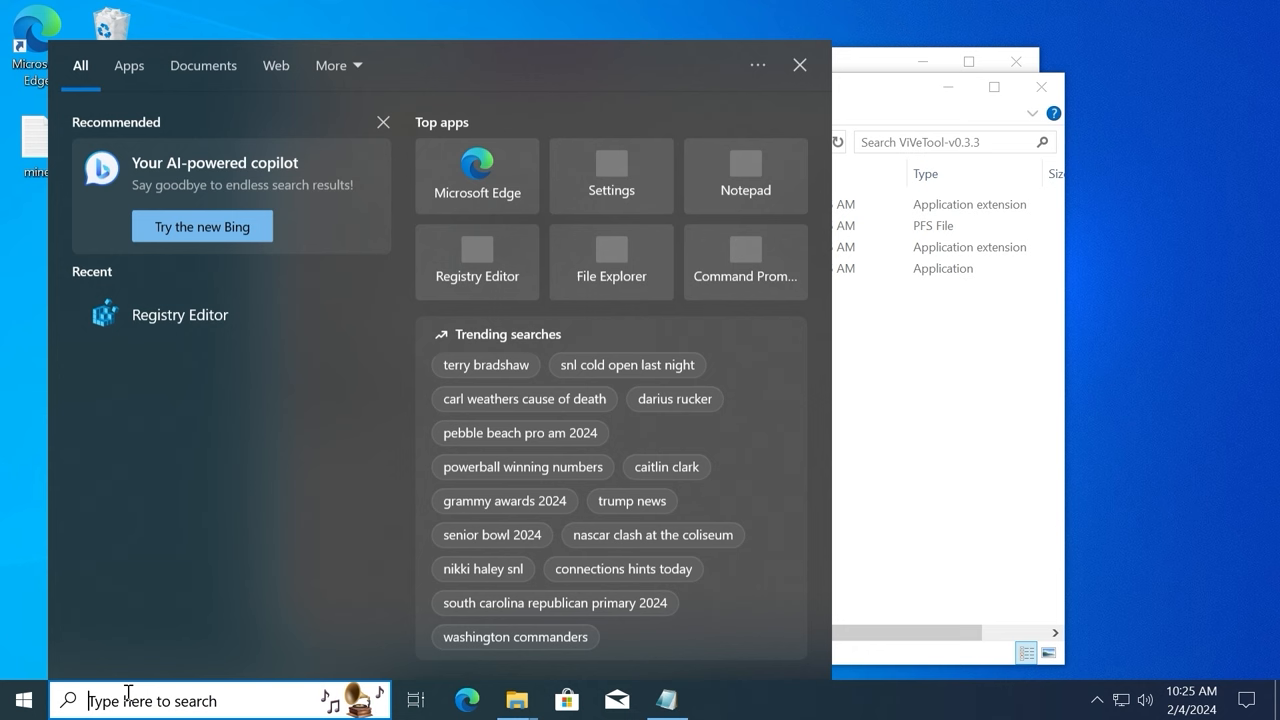
Search 'command' and launch Command Prompt with Run as administrator.
type("command")
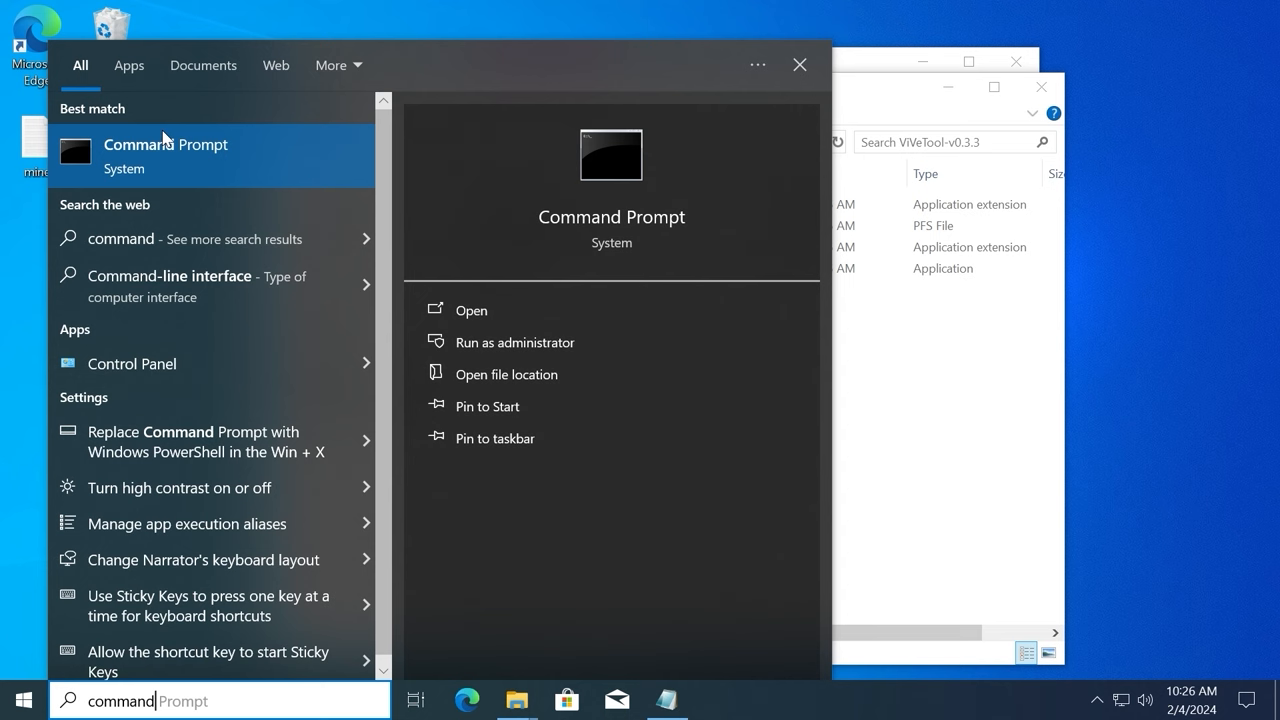
right_click(164, 156)
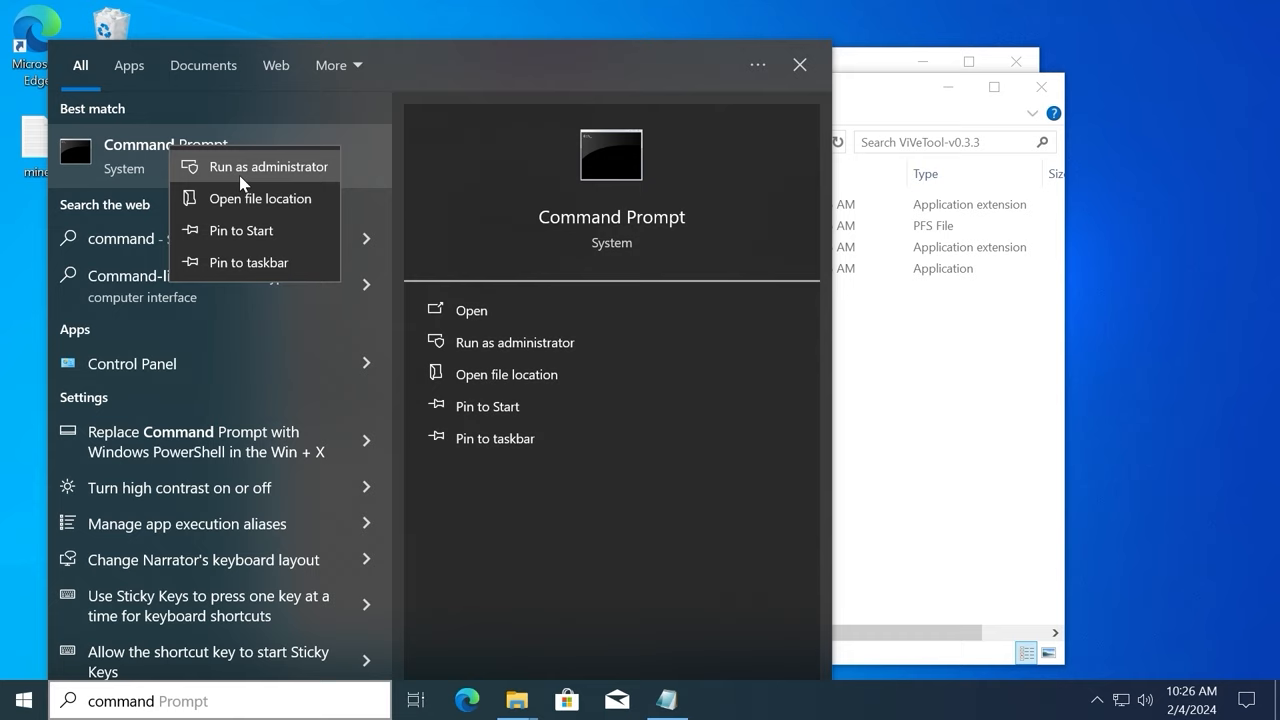
left_click(268, 166)
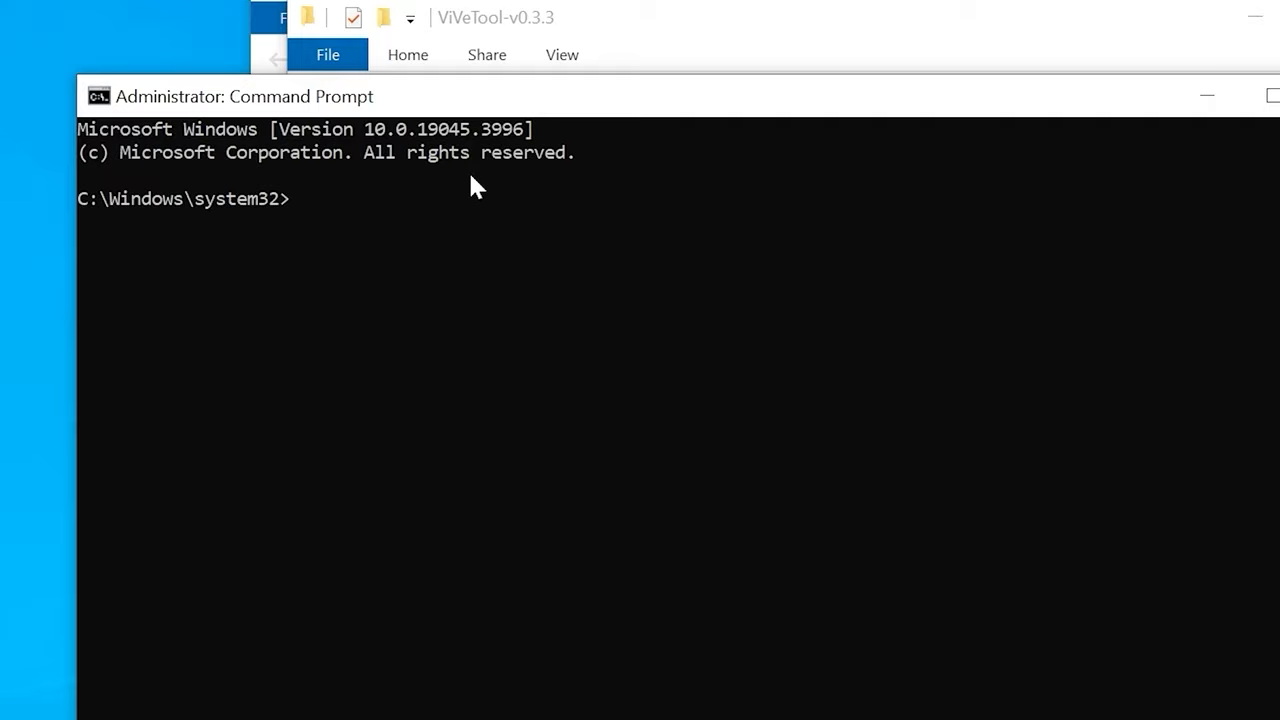
Change directory to C:\Users\USER\Downloads\ViVeTool-v0.3.3.
type("cd")
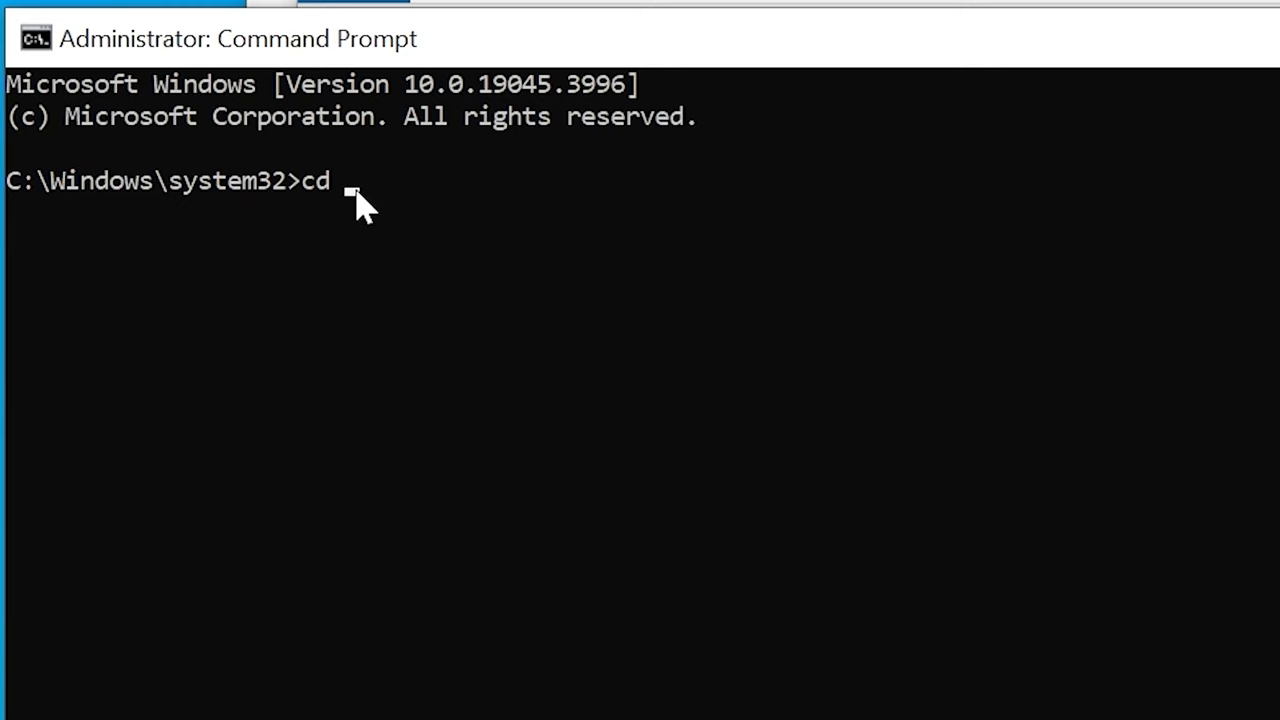
mouse_move(372, 210)
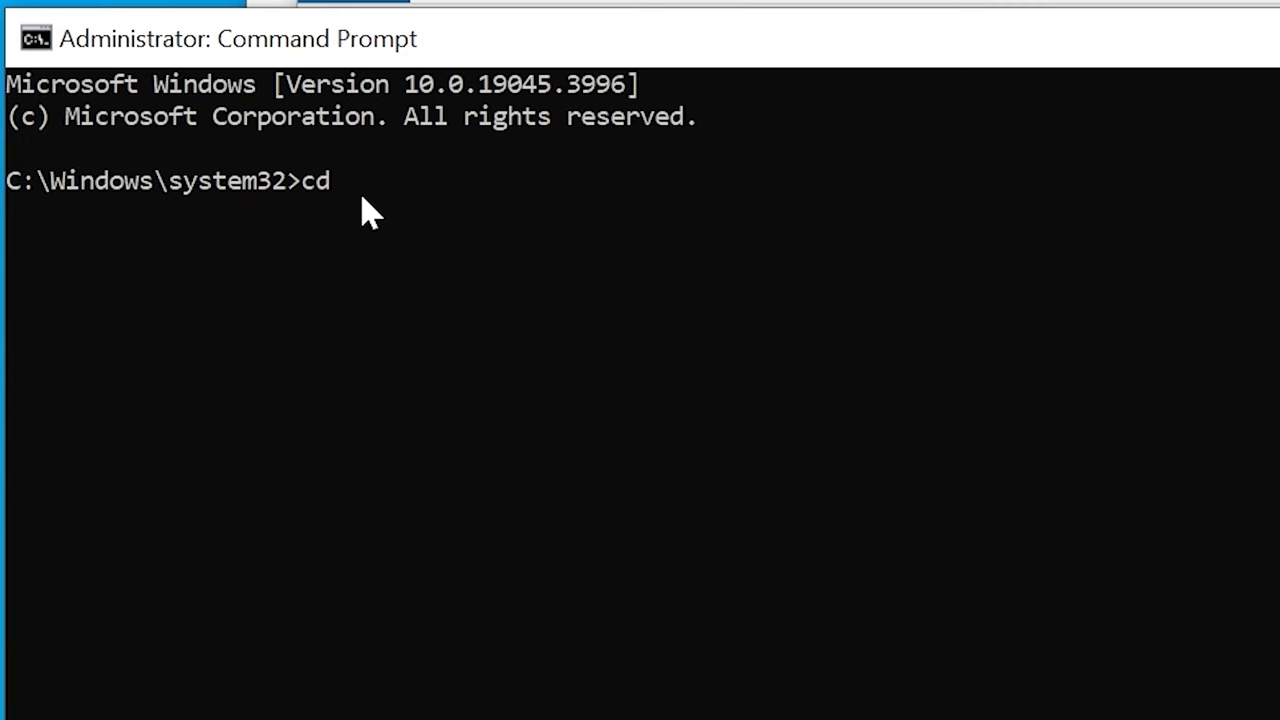
type("C:\\Users\\USER\\Downloads\\ViVeTool-v0.3.3")
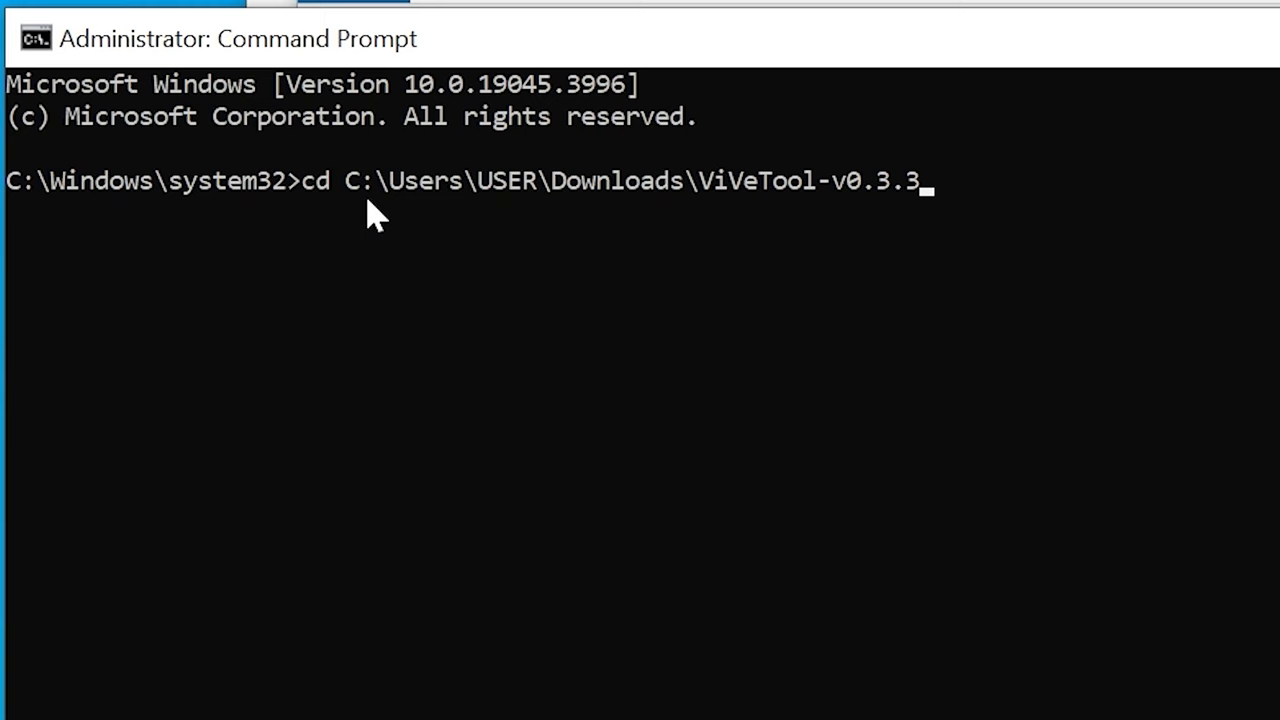
mouse_move(1016, 236)
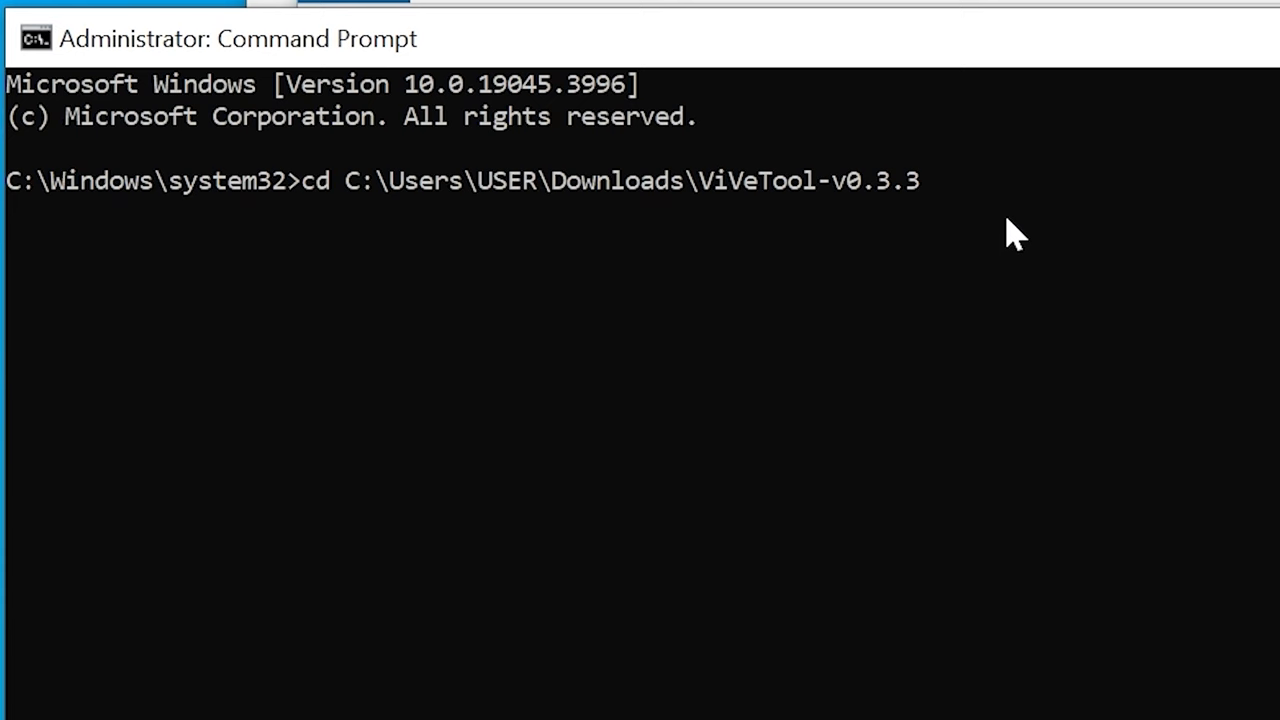
key("Return")
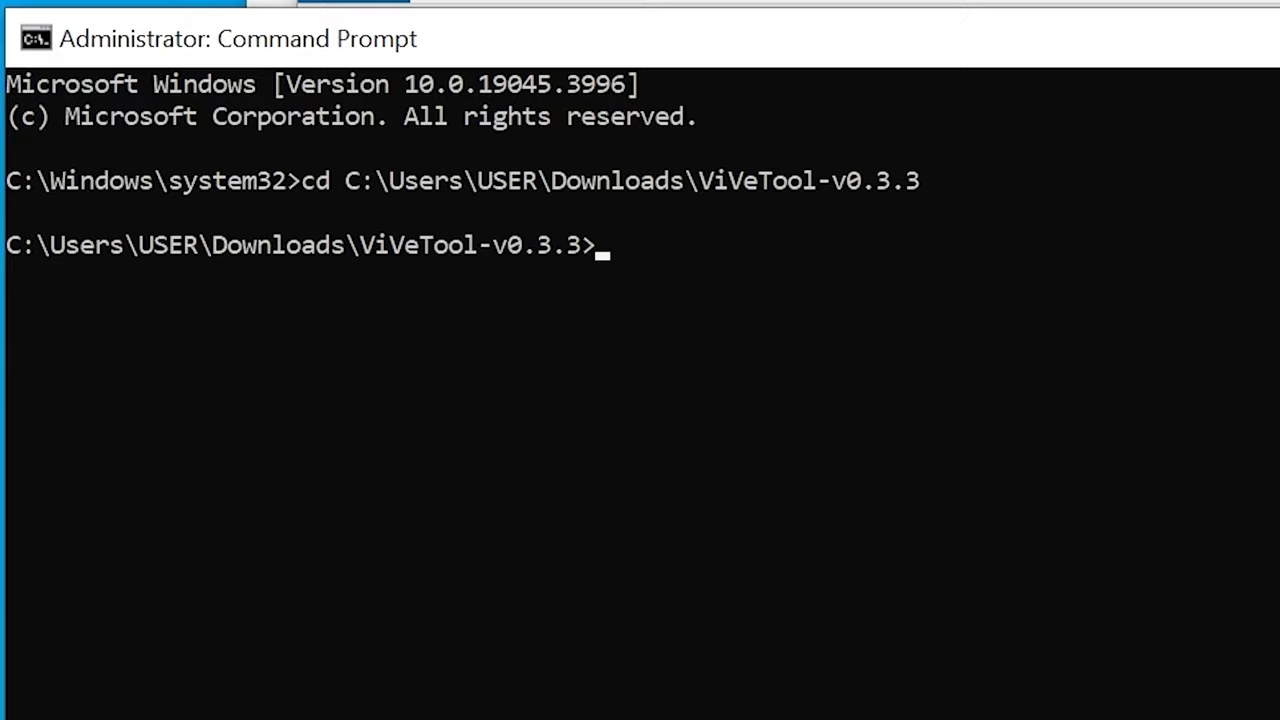
Copy and run the vivetool /enable command for IDs 46686174, 47530616, 44755019, then exit.
right_click(460, 300)
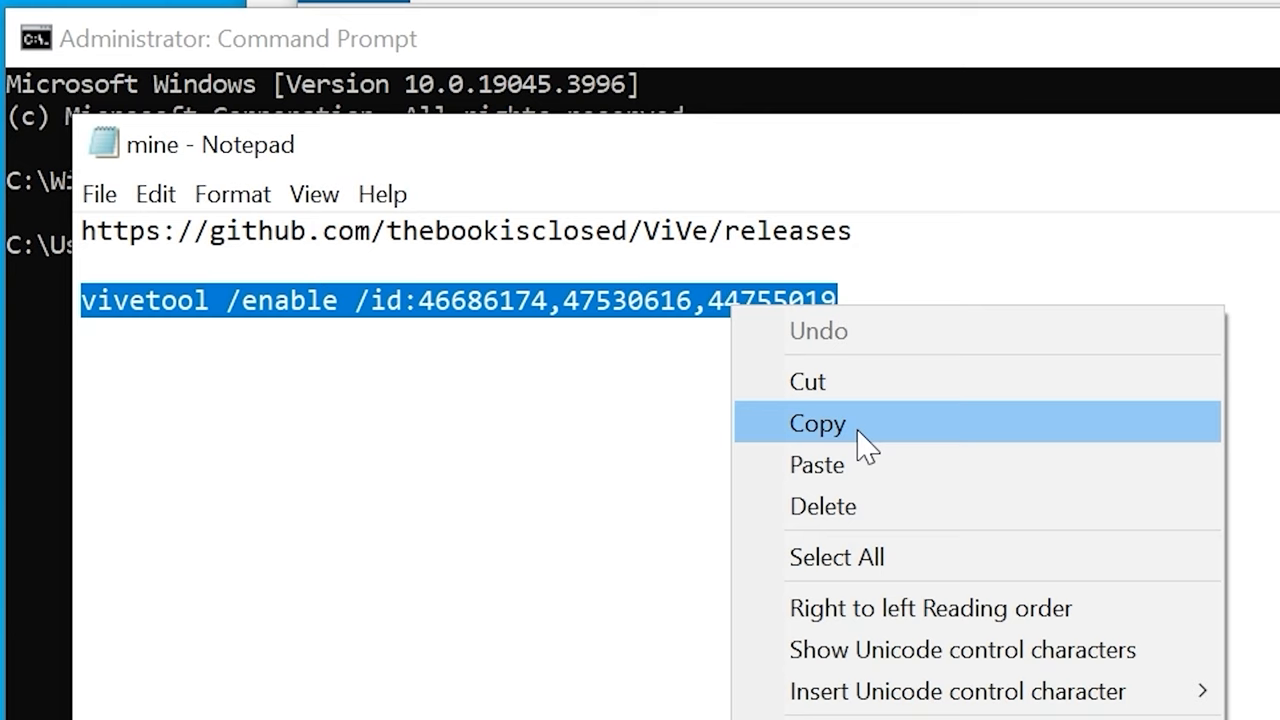
left_click(816, 422)
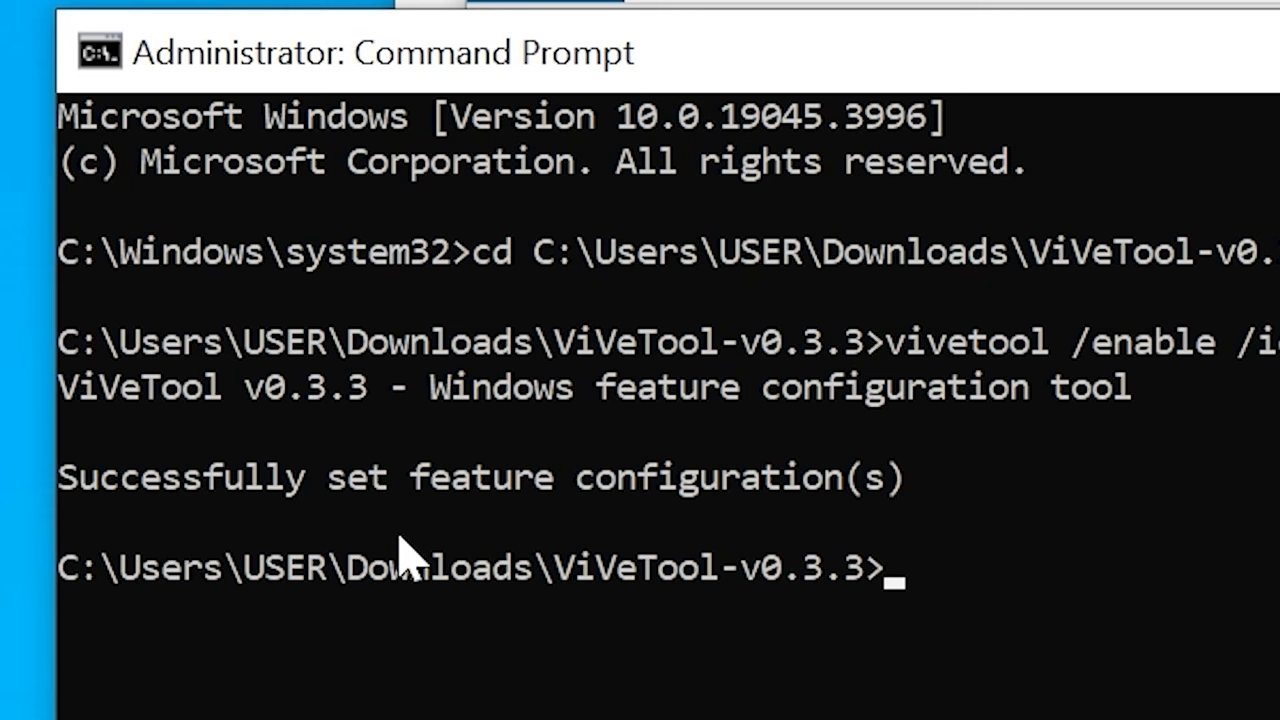
type("exit")
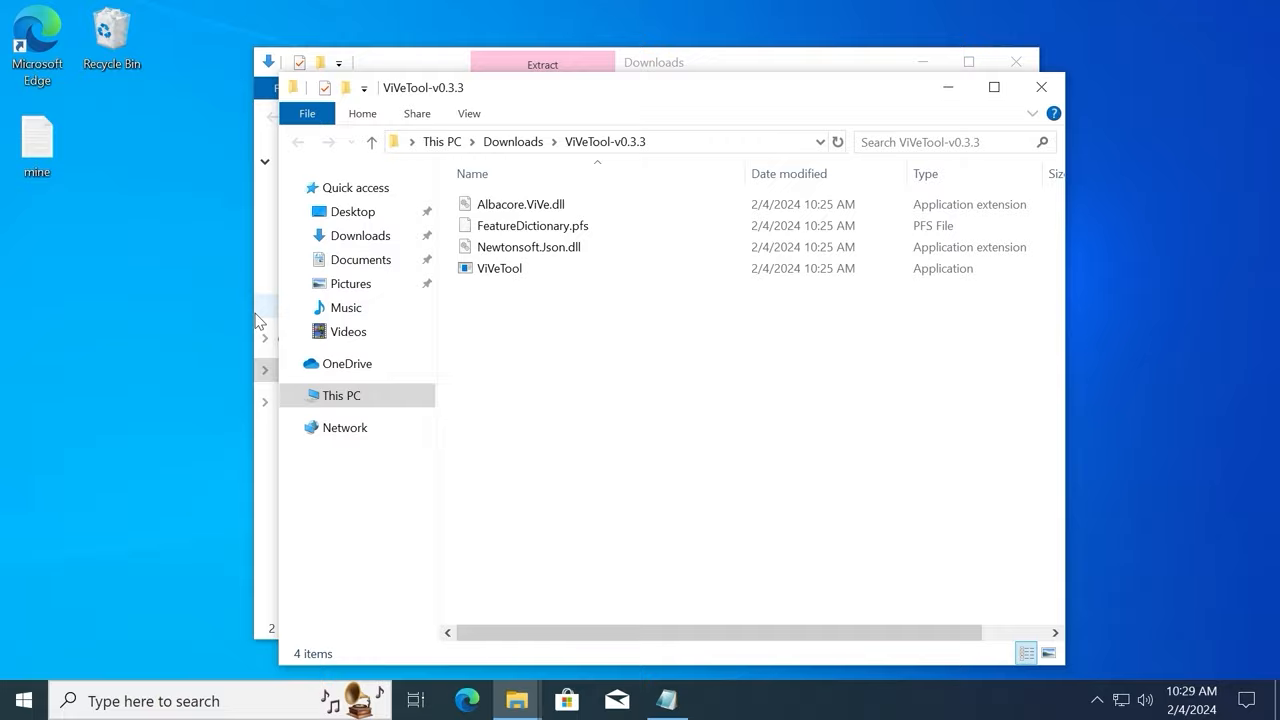
Restart the computer from the Start menu's Power options.
left_click(16, 700)
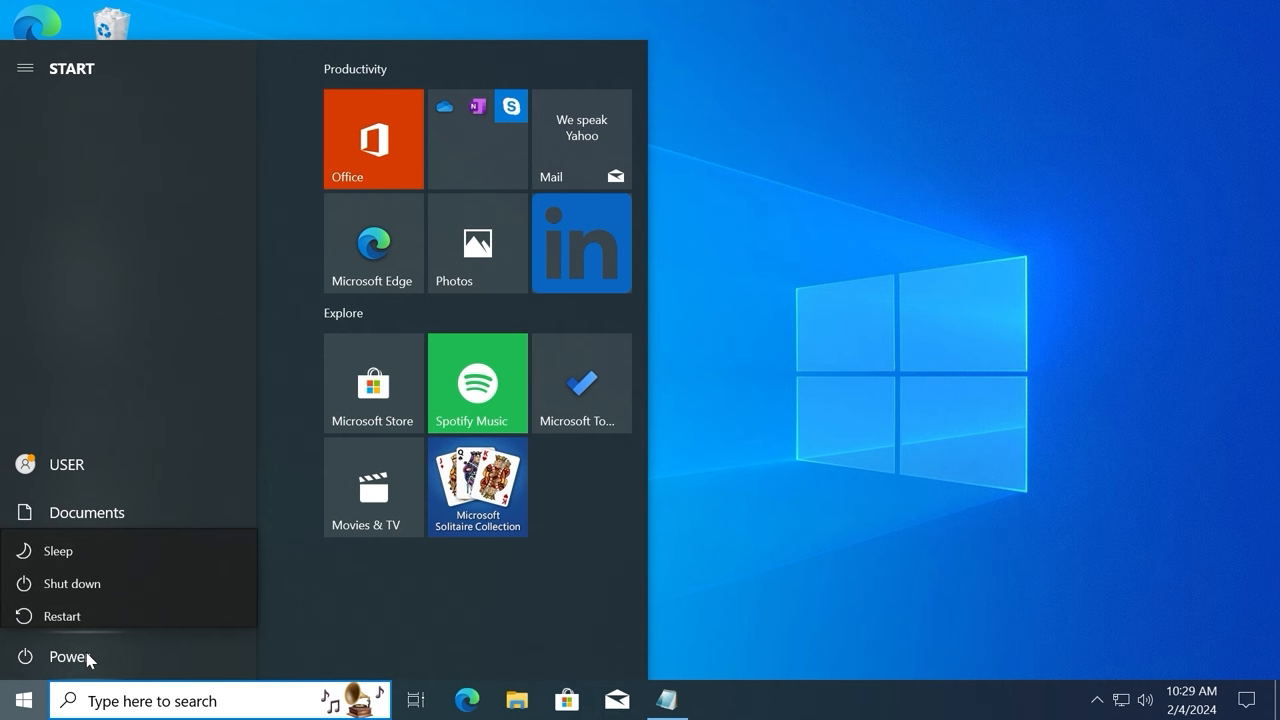
left_click(62, 616)
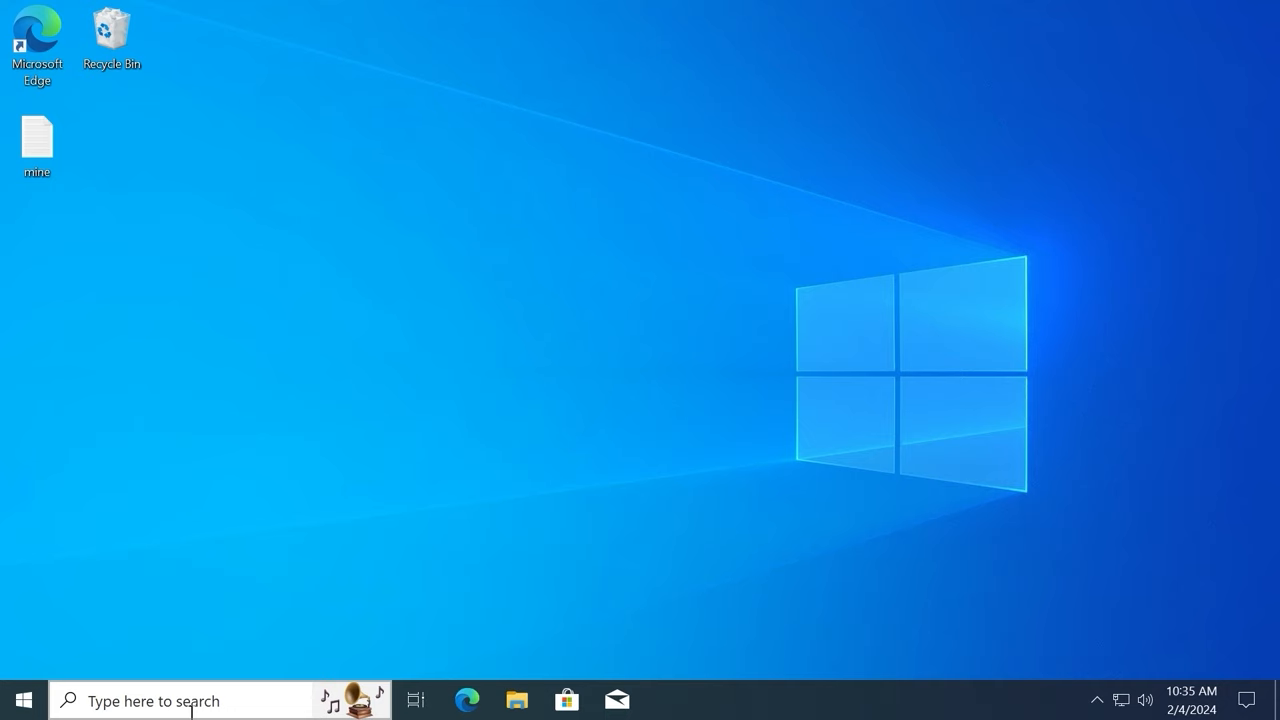
Search 'regedit' and run Registry Editor as administrator.
type("regedit")
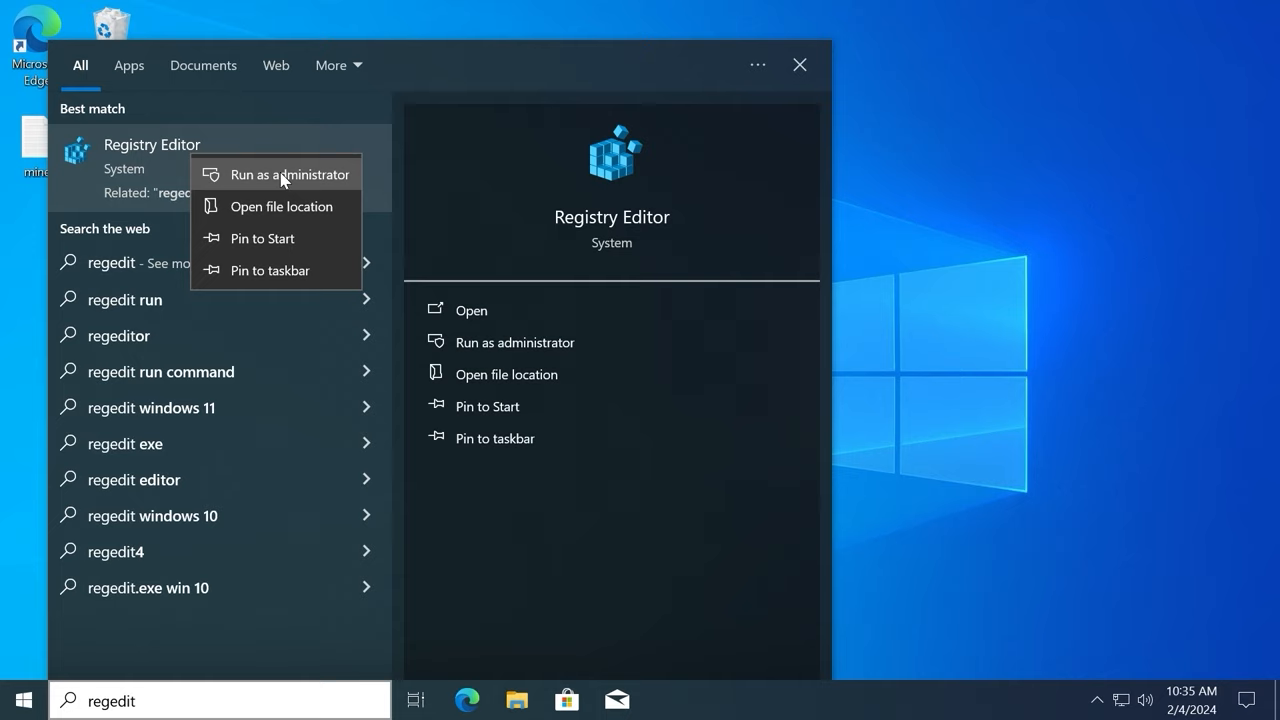
left_click(290, 174)
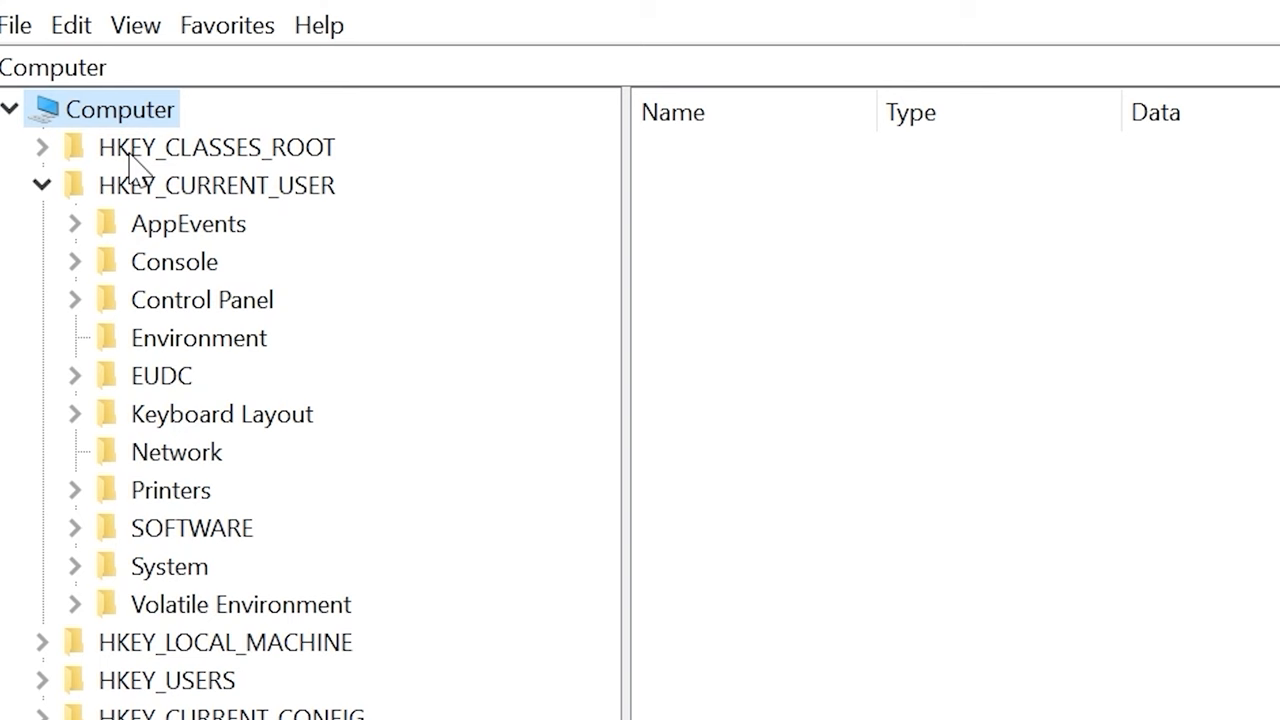
Navigate to HKEY_CURRENT_USER\SOFTWARE\Microsoft\Windows\Shell\Copilot\BingChat showing IsUserEligible = 0.
left_click(72, 528)
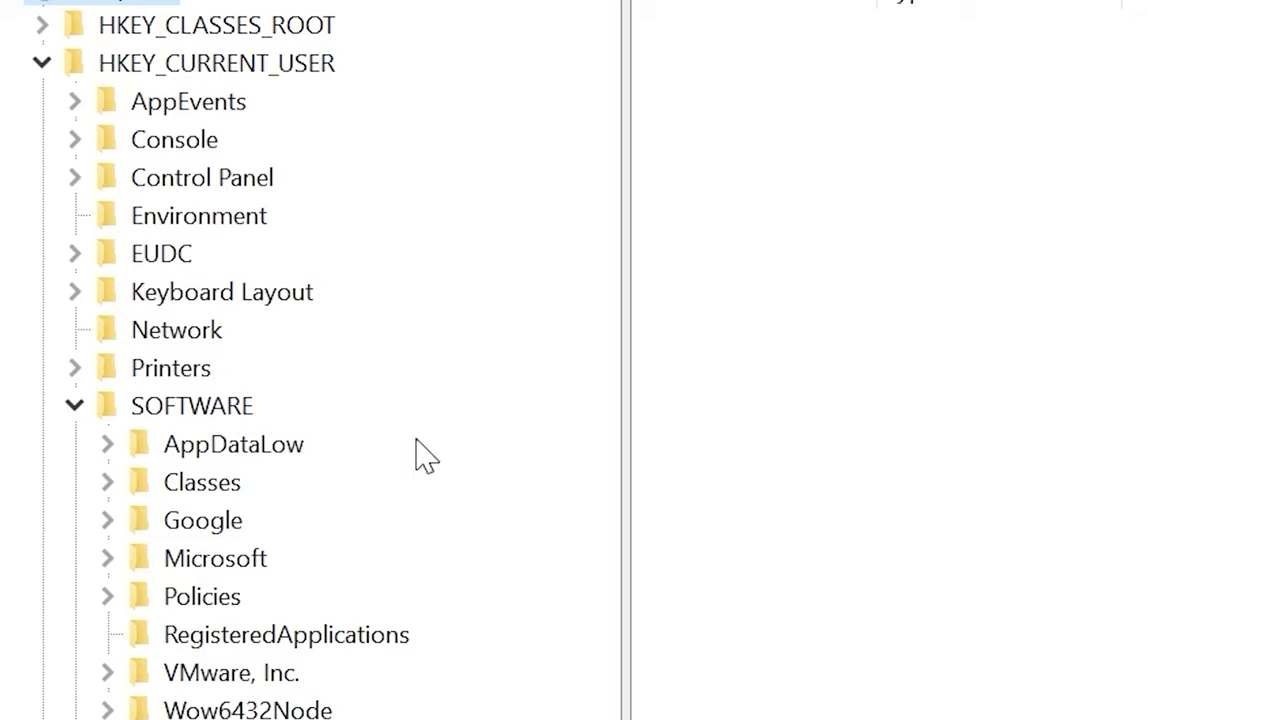
left_click(108, 556)
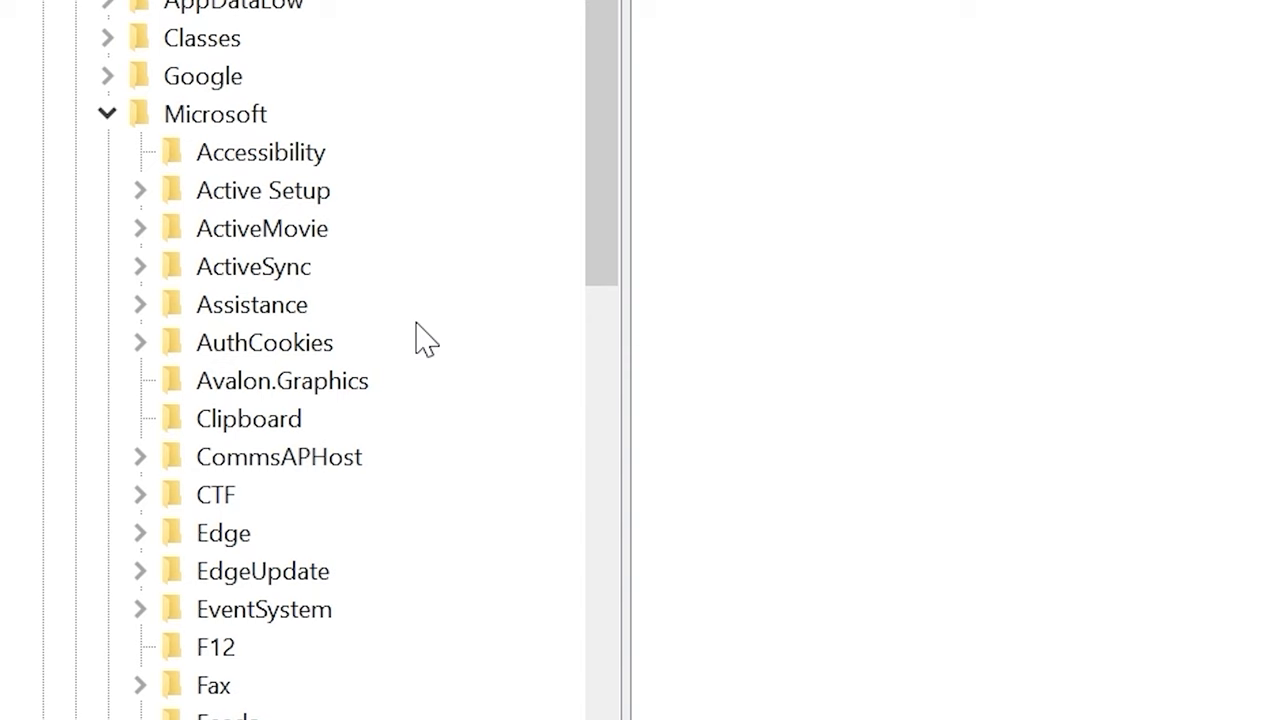
scroll("down", 3)
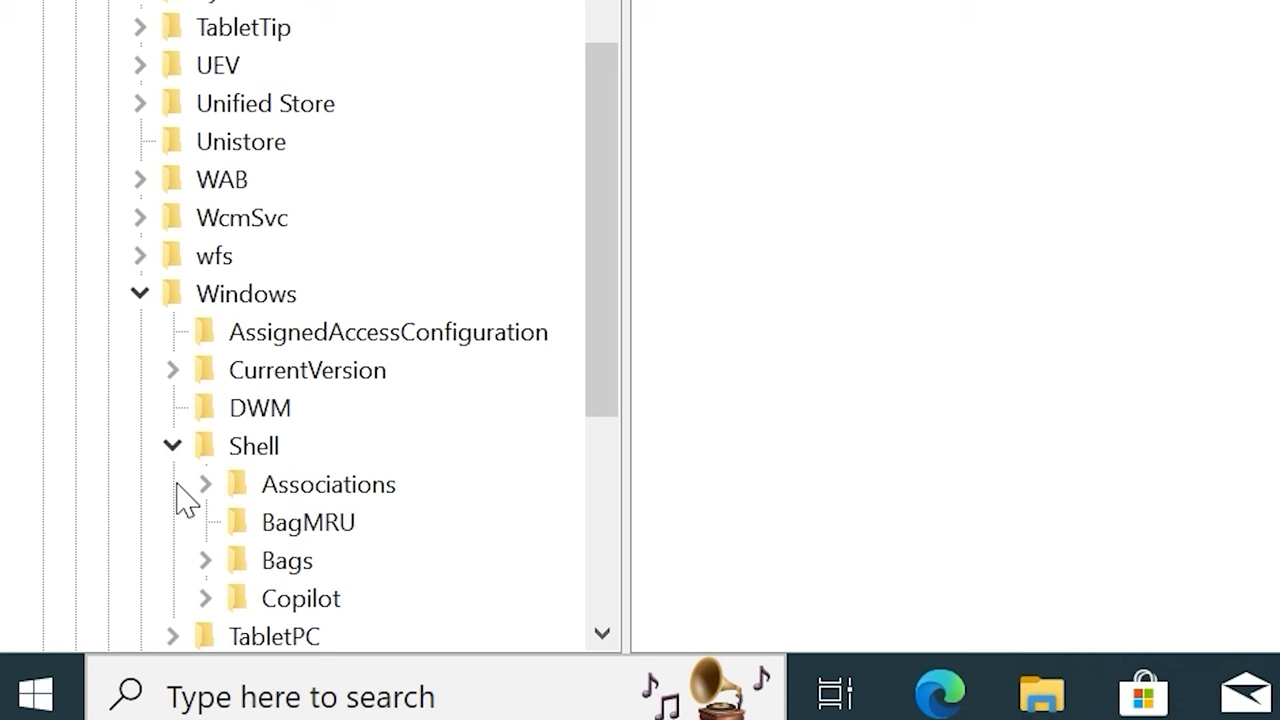
left_click(204, 598)
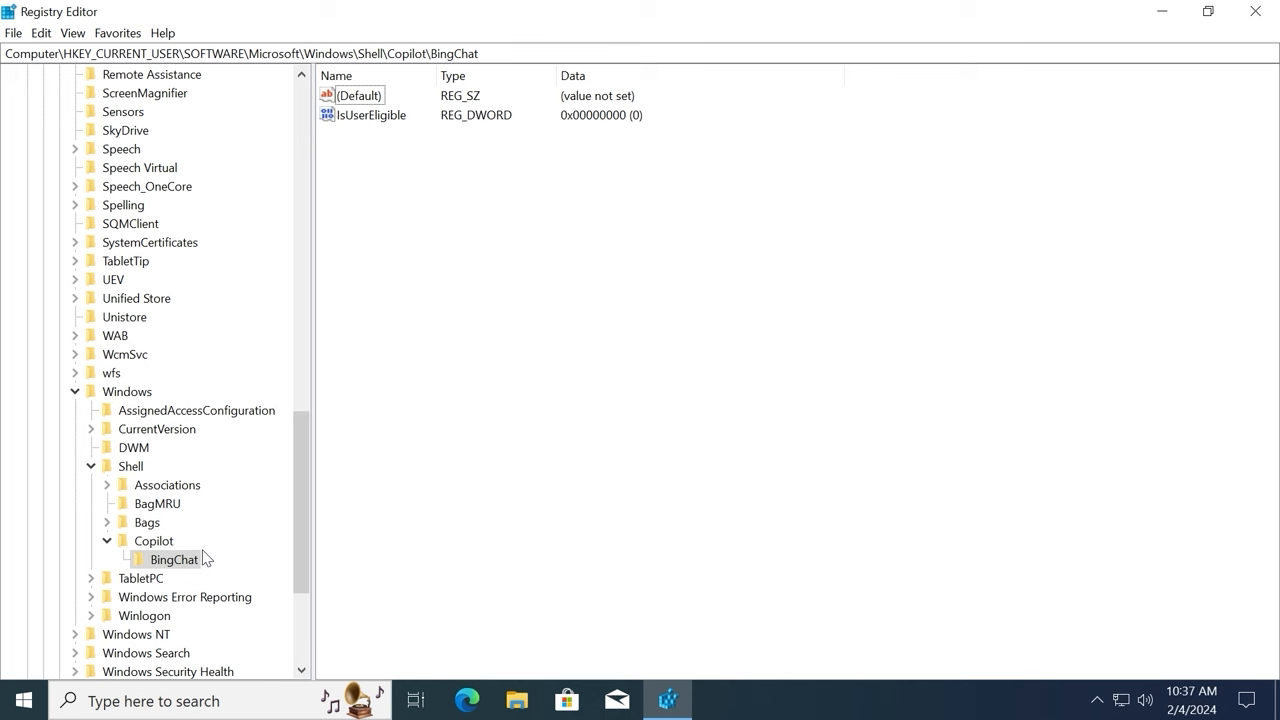
Change the IsUserEligible value data from 0 to 1 and confirm.
double_click(372, 114)
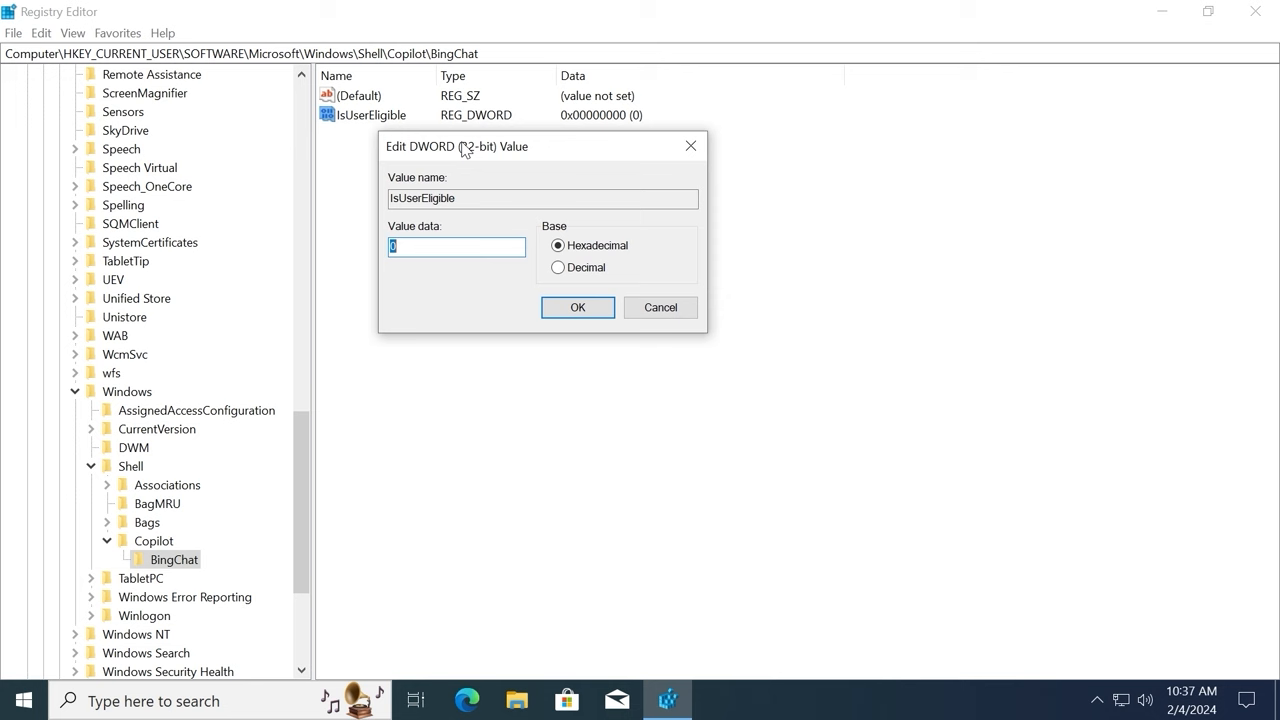
type("1")
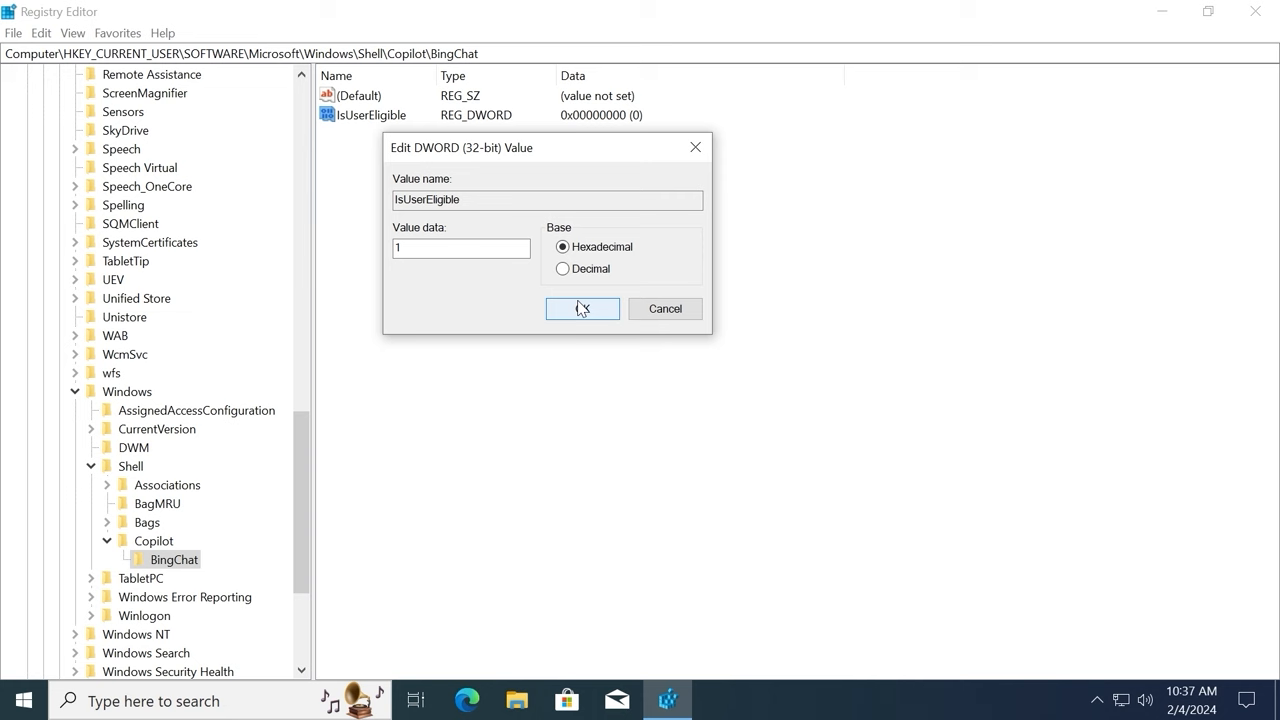
left_click(584, 308)
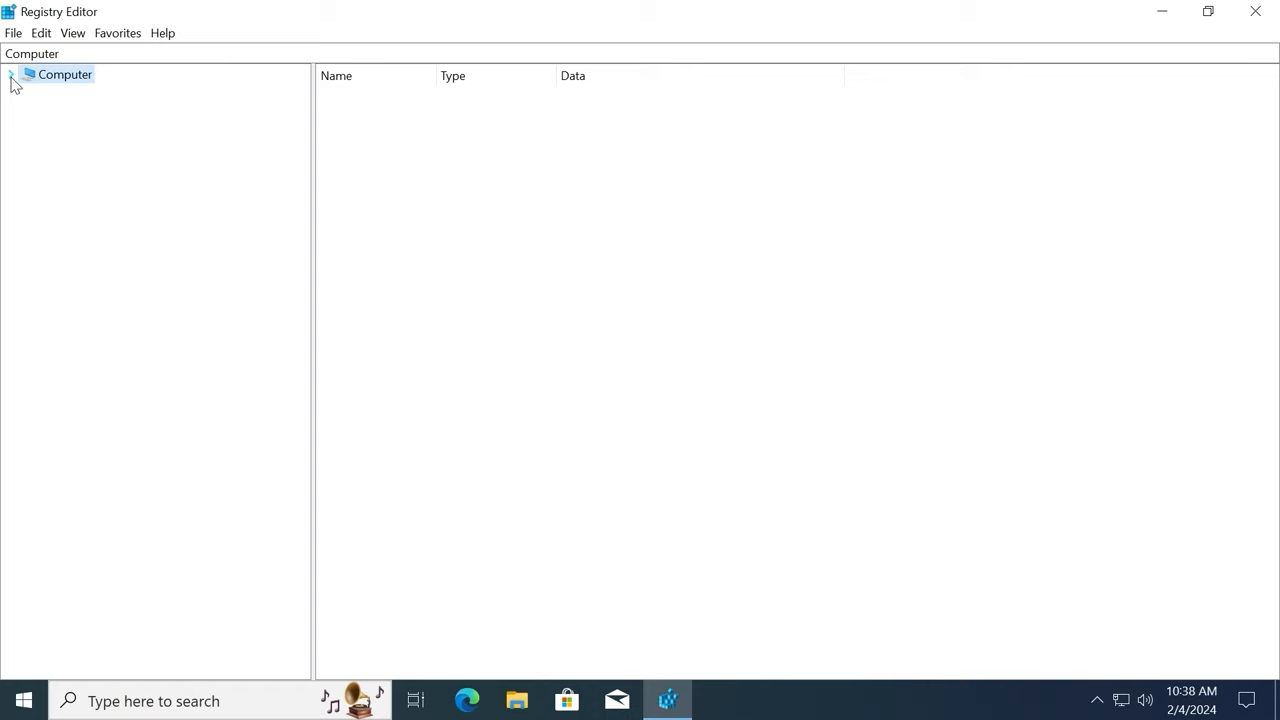
Close Registry Editor, returning to the Windows 10 desktop.
left_click(1256, 12)
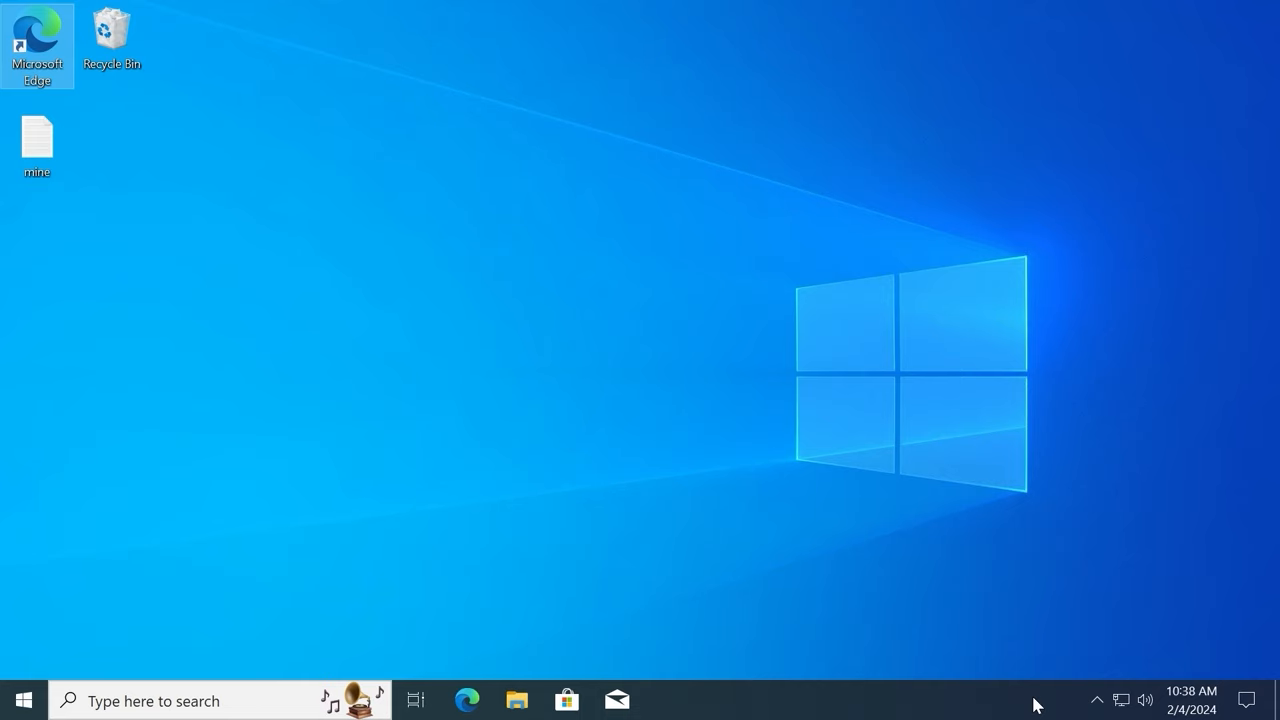
Enable 'Show Copilot (preview) button' from the taskbar context menu.
right_click(1036, 700)
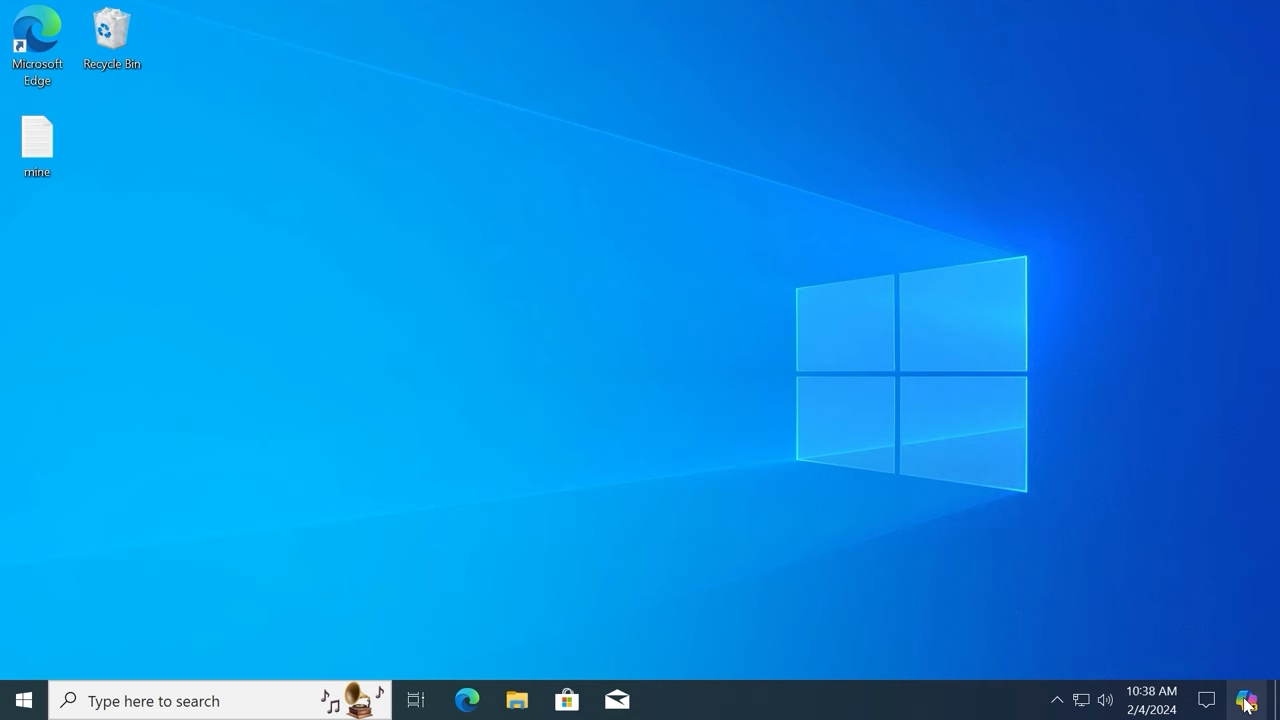
left_click(1248, 700)
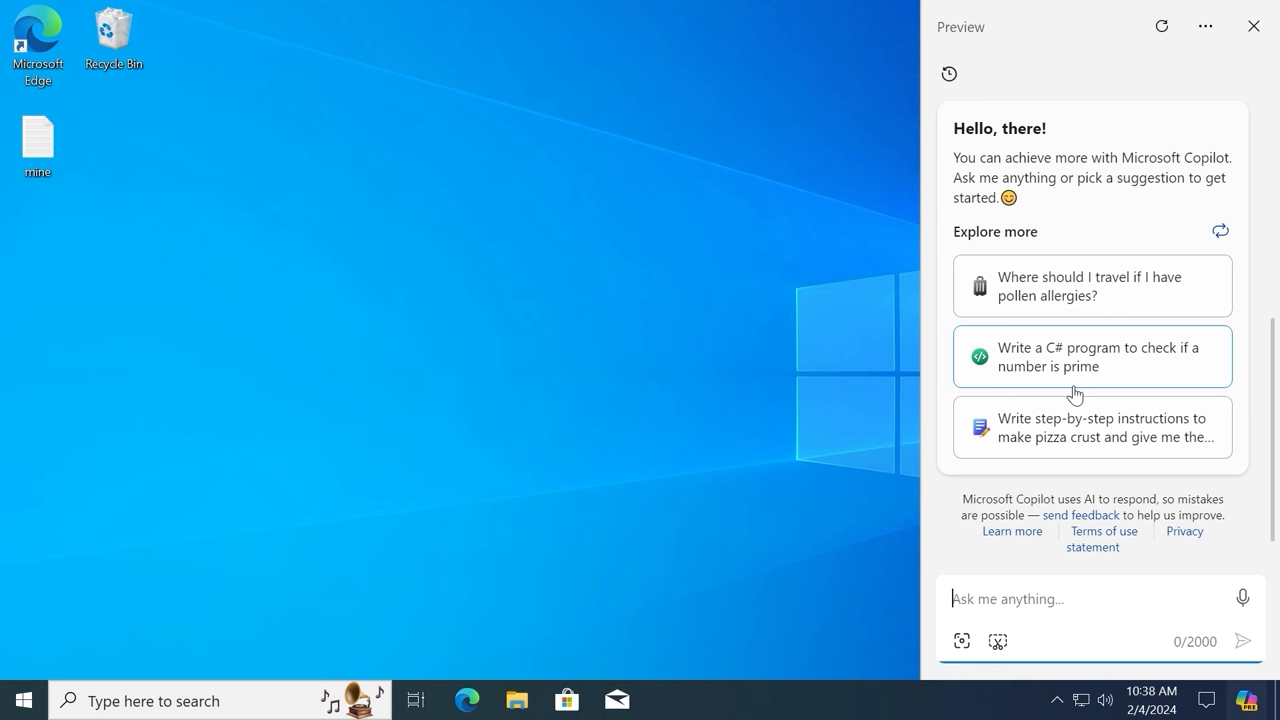
Ask Copilot 'what is windows 12' and read its answer with linked source articles.
type("what is wi")
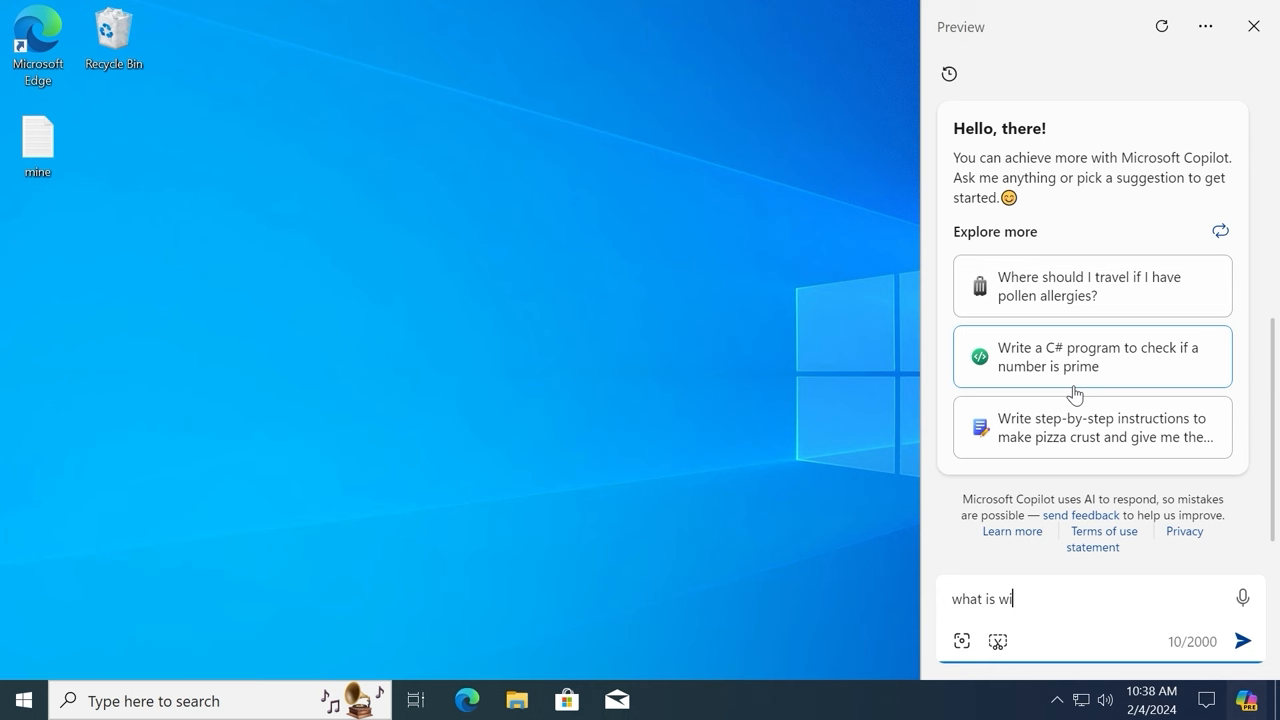
left_click(1244, 640)
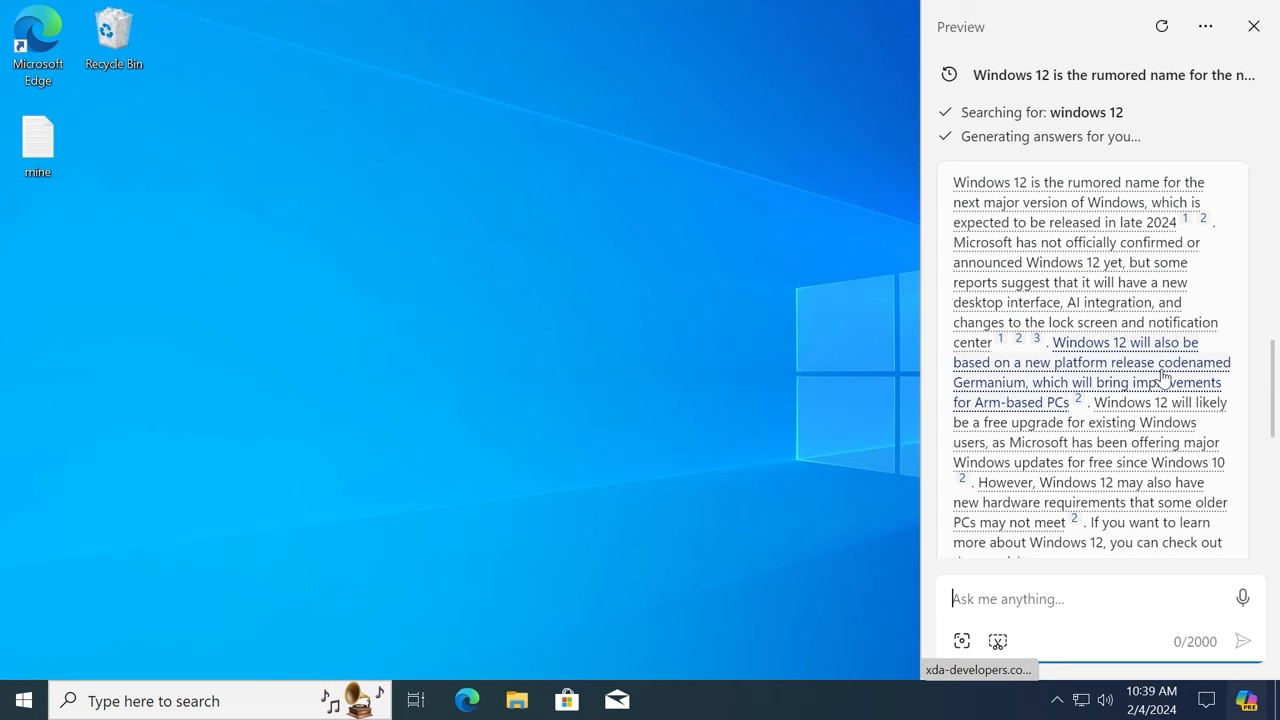
scroll("down", 3)
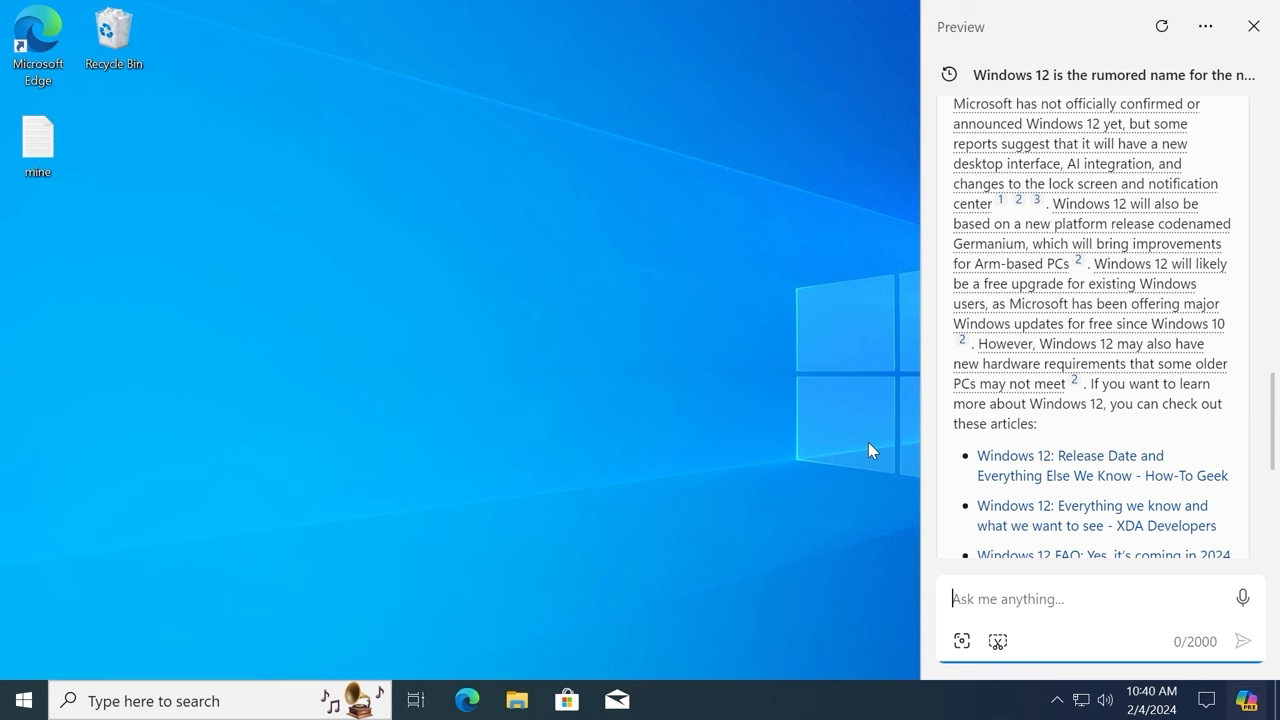
mouse_move(1224, 636)
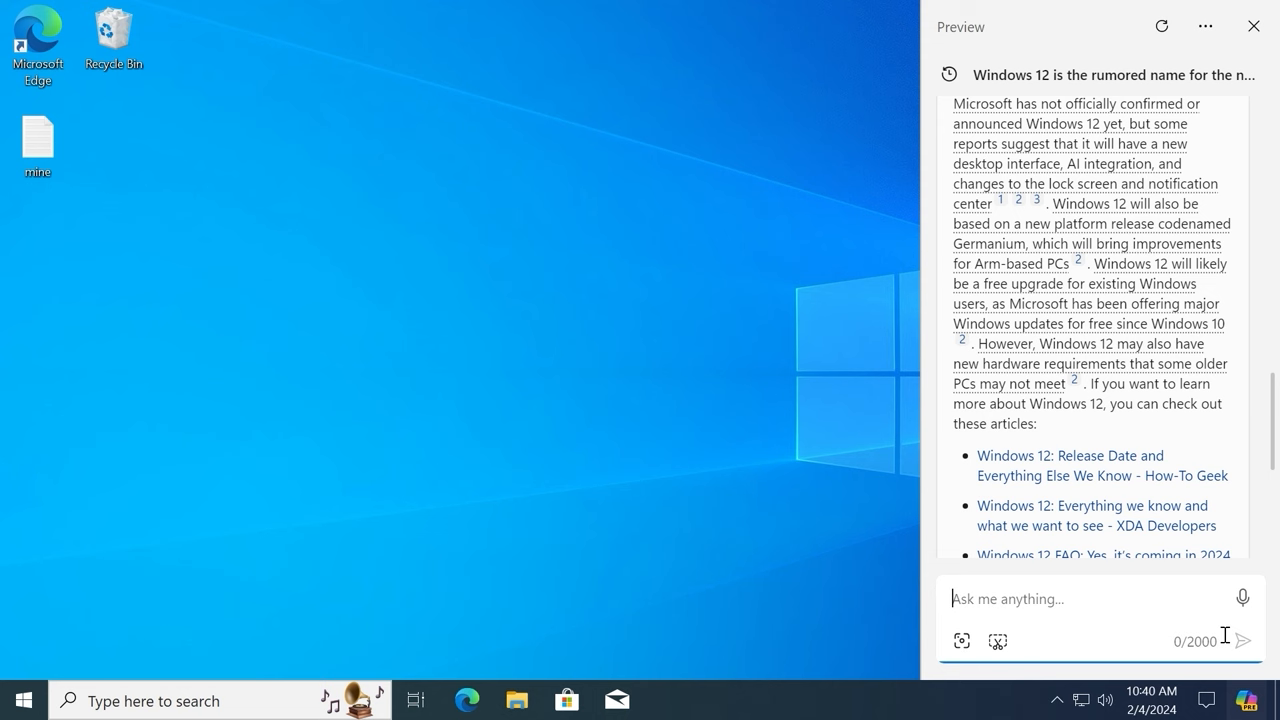
mouse_move(1244, 700)
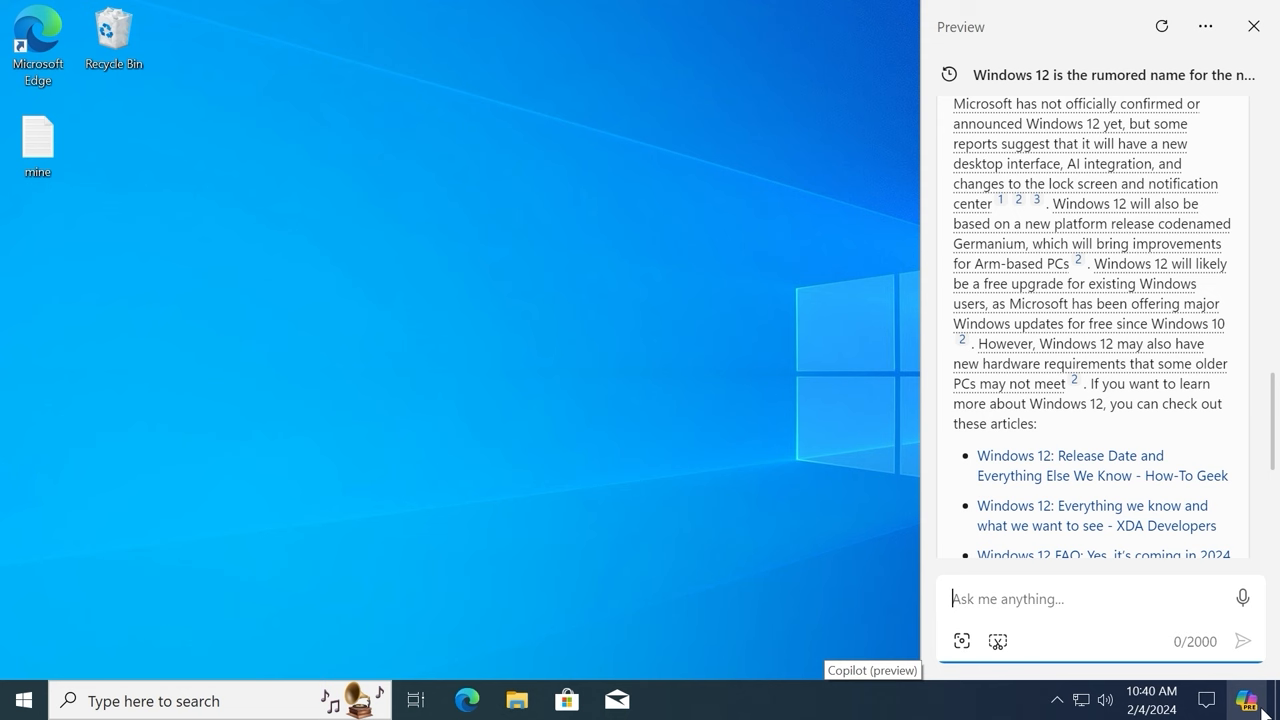
mouse_move(676, 336)
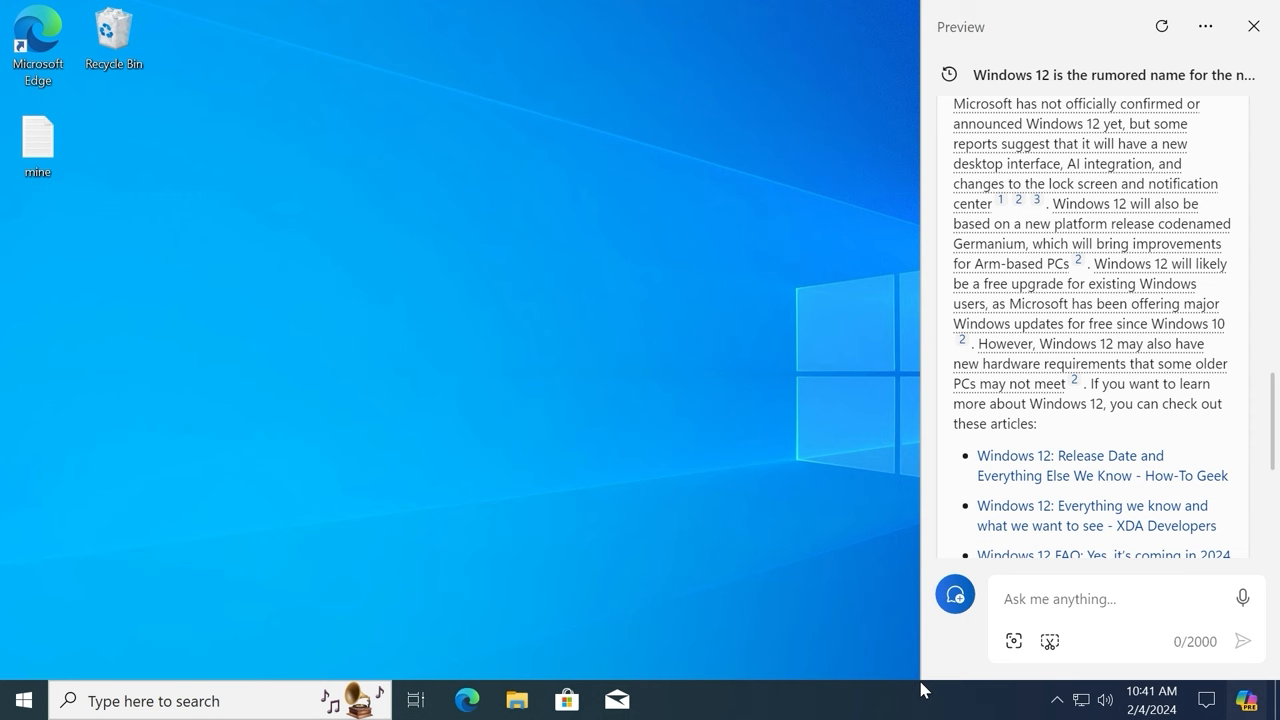
mouse_move(1028, 512)
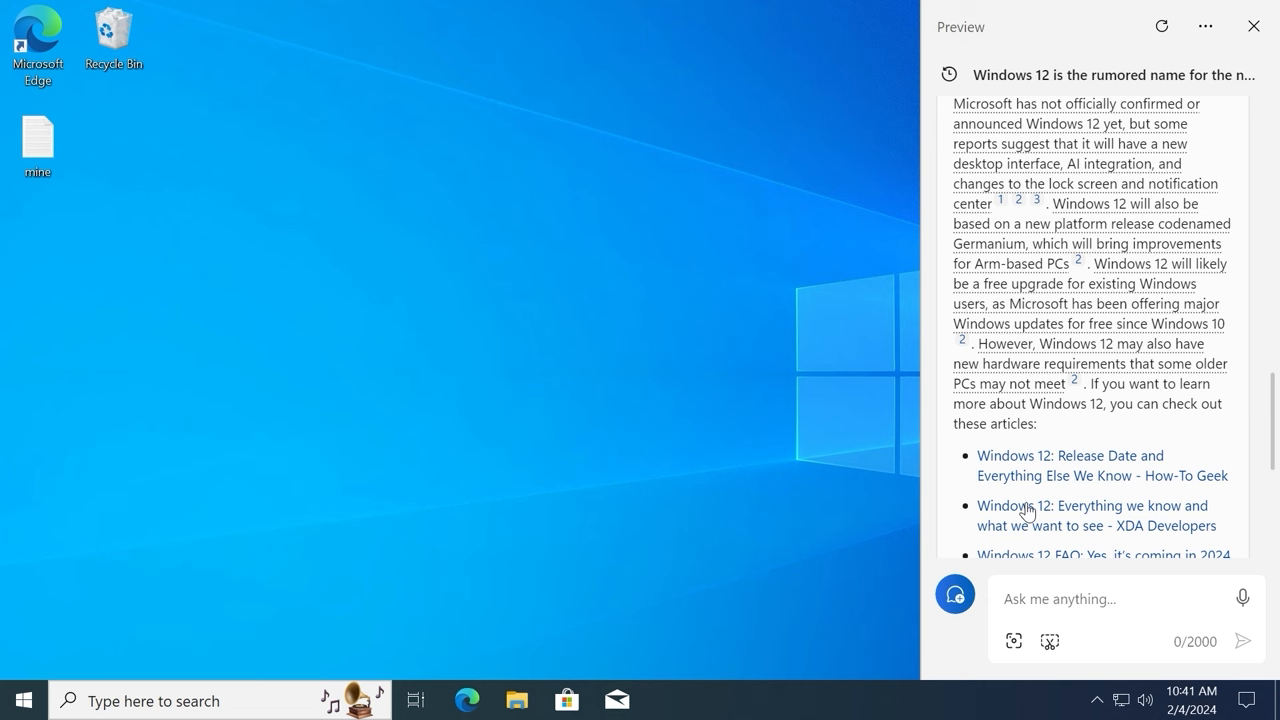
Dismiss the Copilot panel, leaving the plain desktop.
left_click(1252, 26)
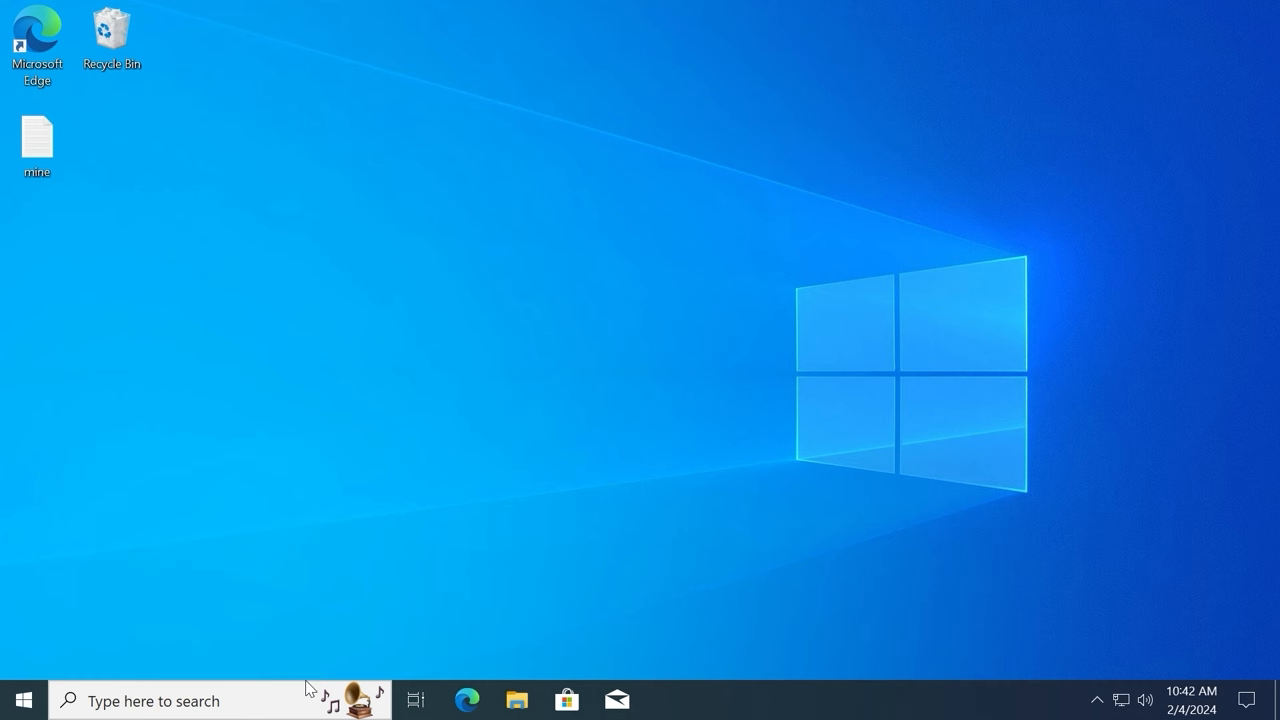